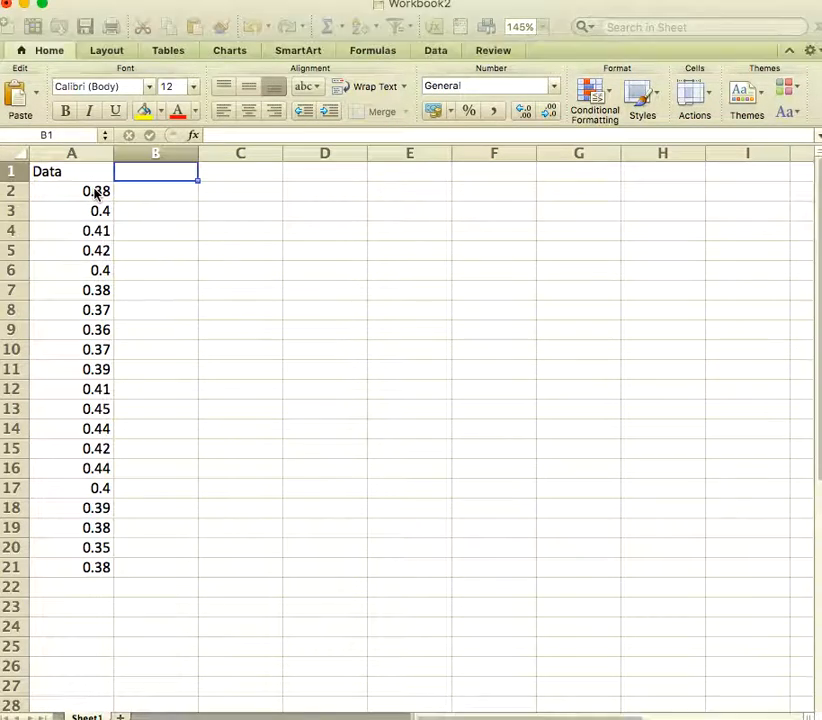
Step: Add a Bins column in B starting 0.3, 0.32 and filled down to 0.5
{"action": "left_click", "coordinate": [71, 191]}
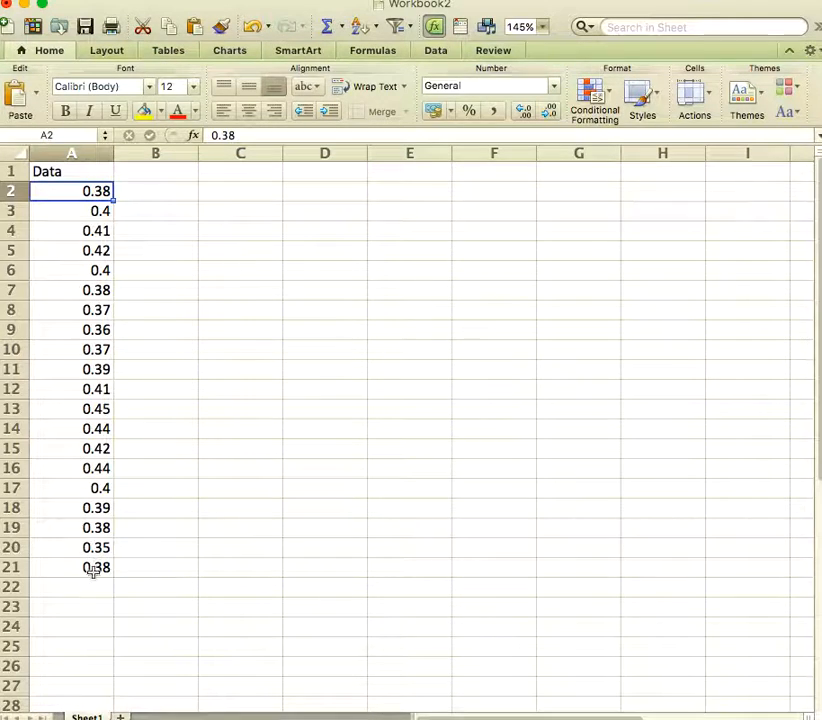
{"action": "left_click_drag", "start_coordinate": [71, 191], "coordinate": [71, 567]}
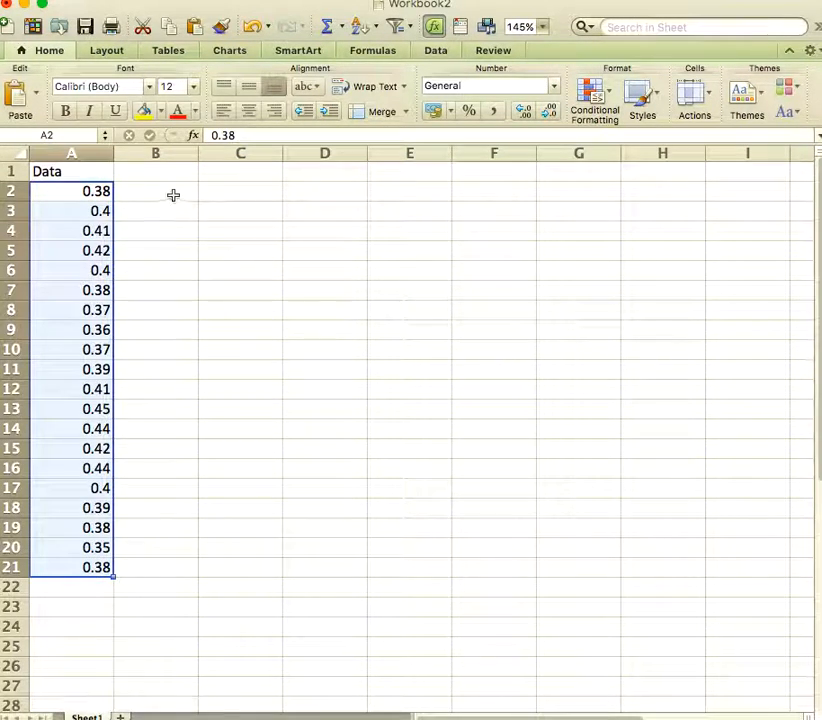
{"action": "left_click", "coordinate": [155, 191]}
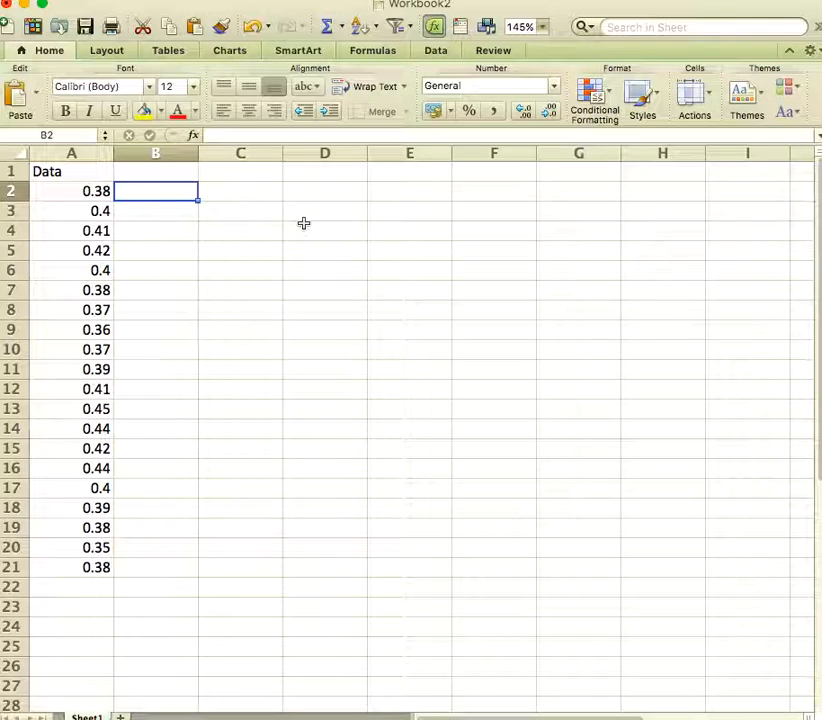
{"action": "left_click", "coordinate": [155, 171]}
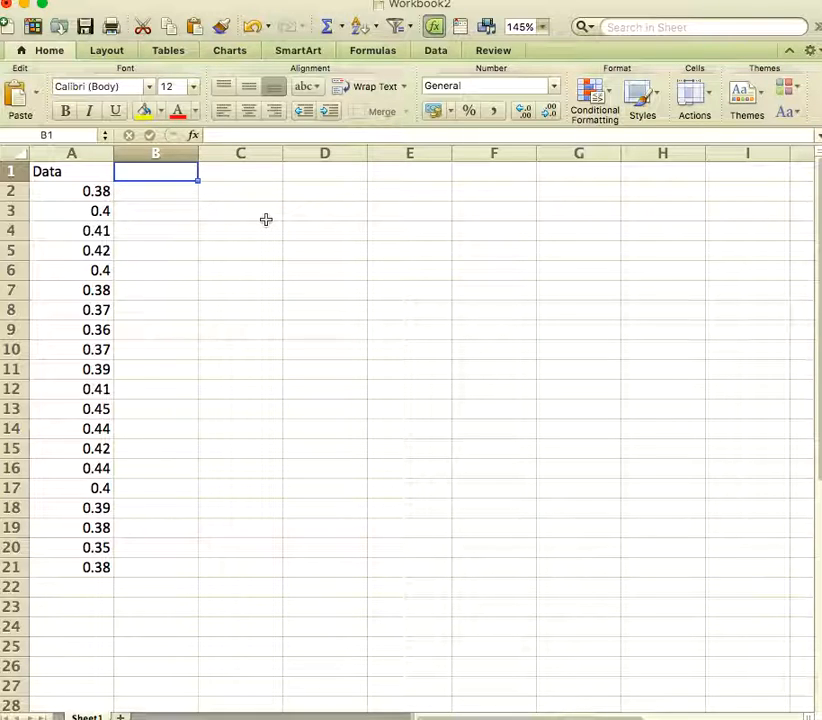
{"action": "type", "text": "Bins"}
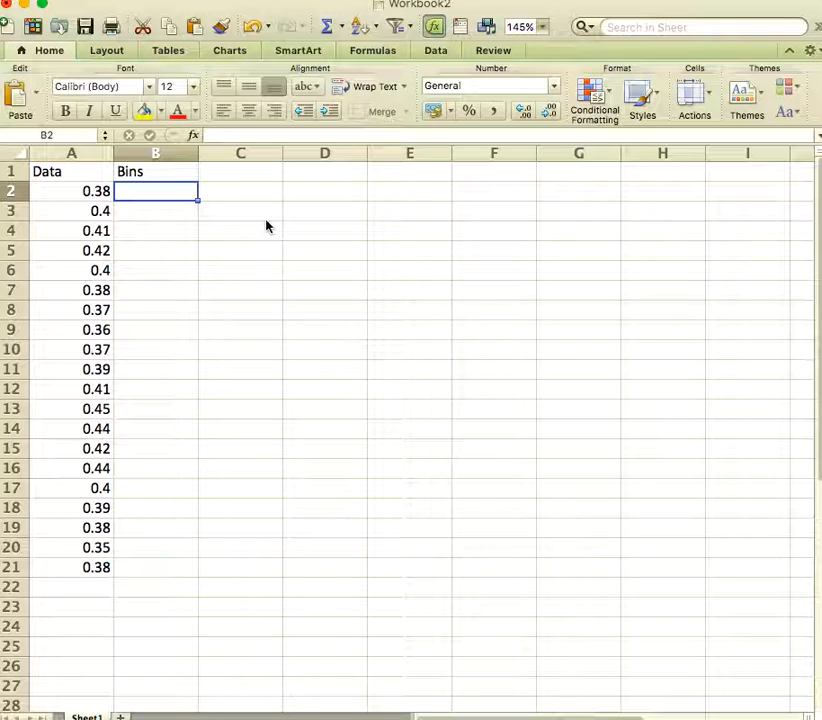
{"action": "type", "text": "0.3"}
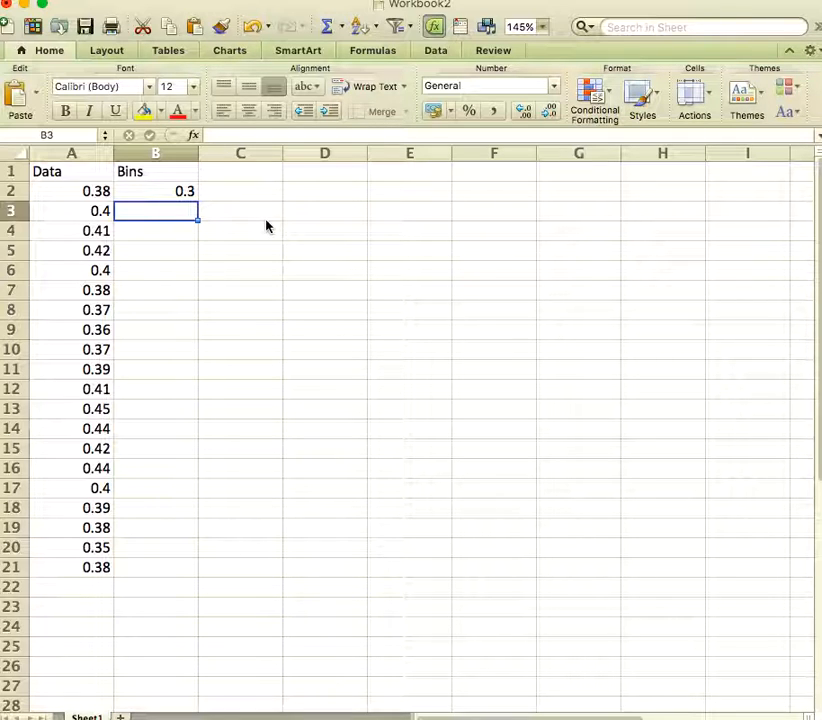
{"action": "type", "text": "0.32"}
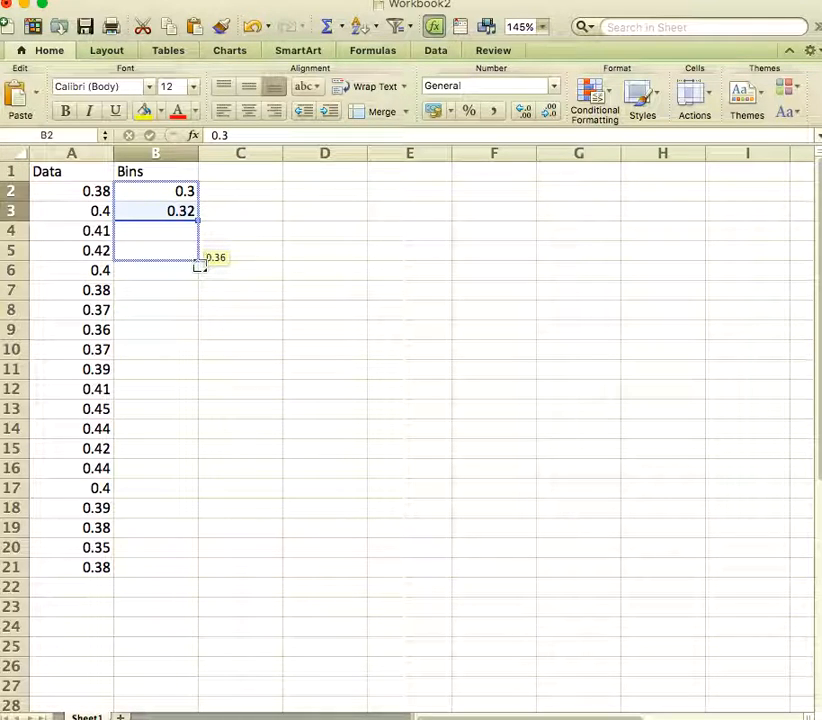
{"action": "left_click_drag", "start_coordinate": [201, 258], "coordinate": [201, 290]}
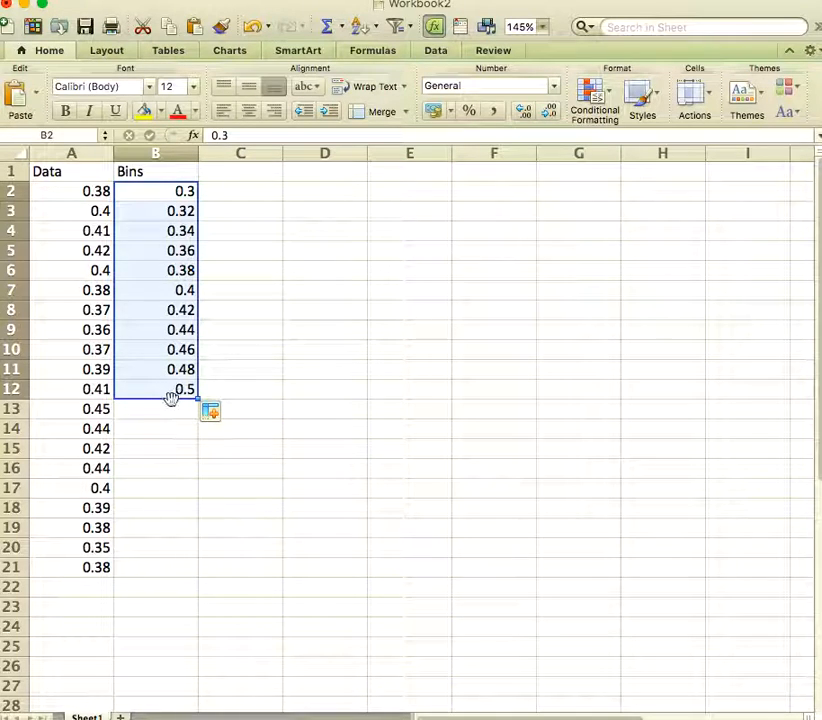
{"action": "mouse_move", "coordinate": [78, 441]}
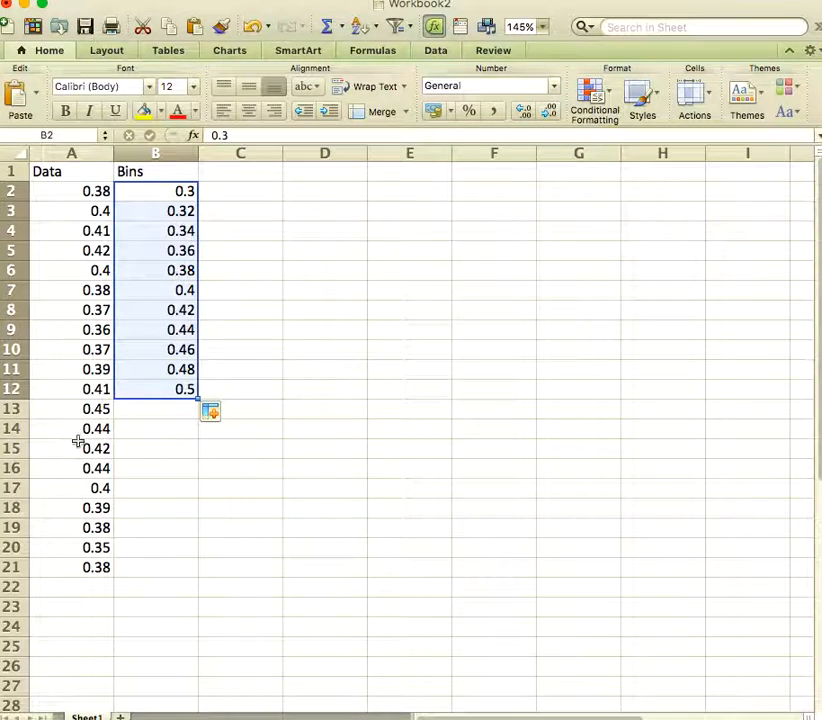
{"action": "mouse_move", "coordinate": [242, 240]}
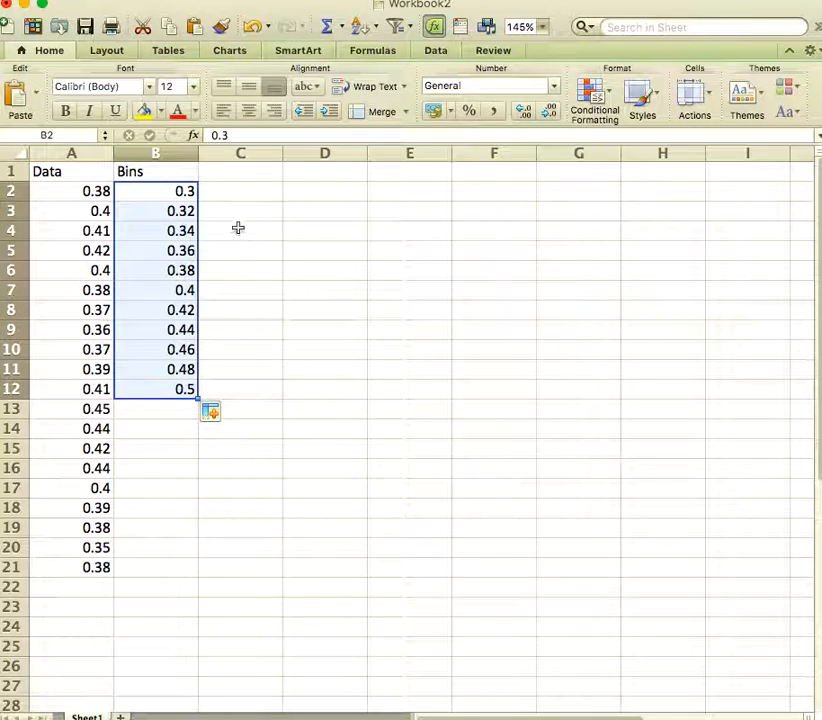
{"action": "mouse_move", "coordinate": [198, 190]}
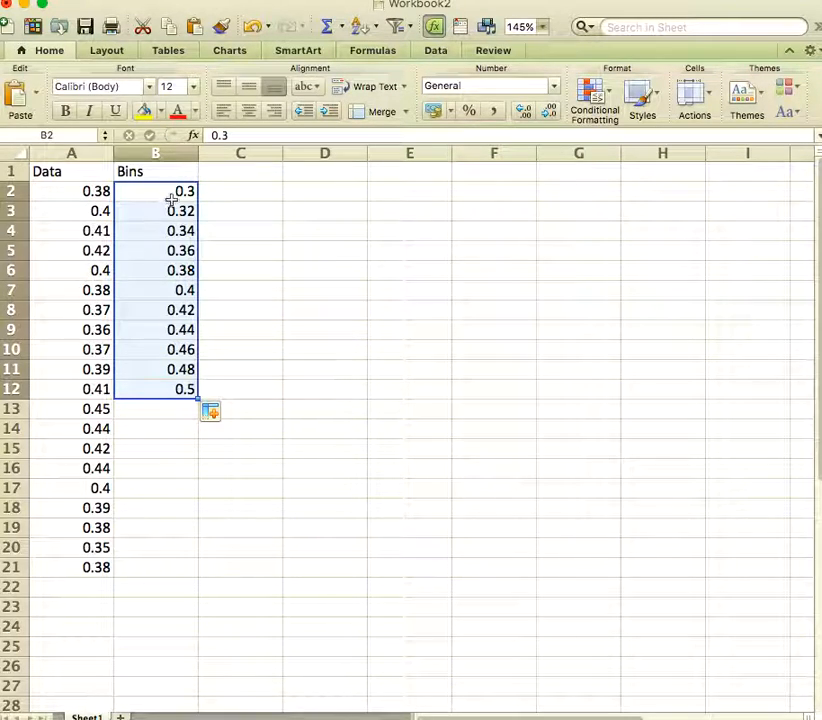
Step: Head column C 'Frequency' and select C2:C12 as the output range
{"action": "left_click", "coordinate": [240, 191]}
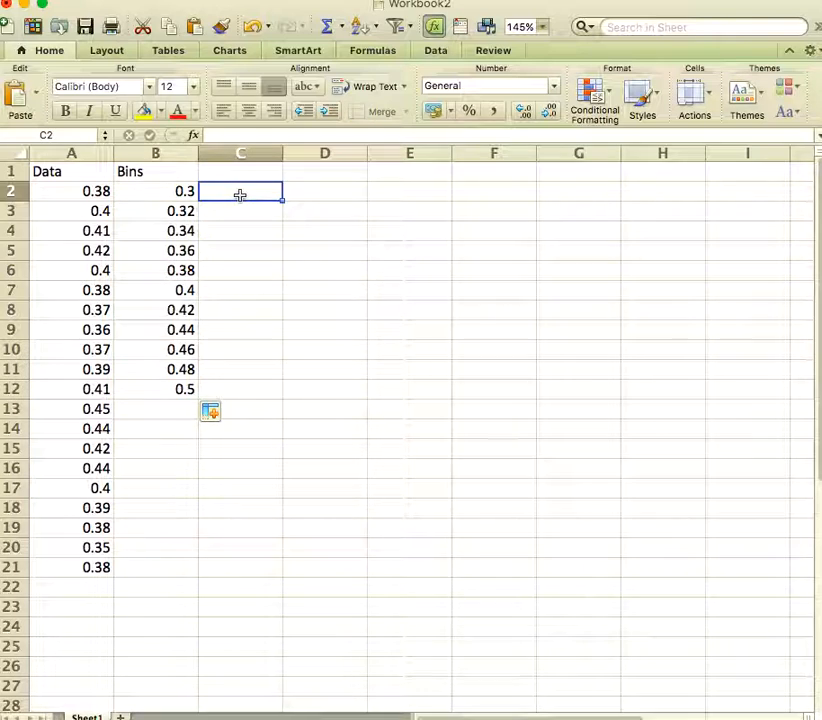
{"action": "type", "text": "Frequency"}
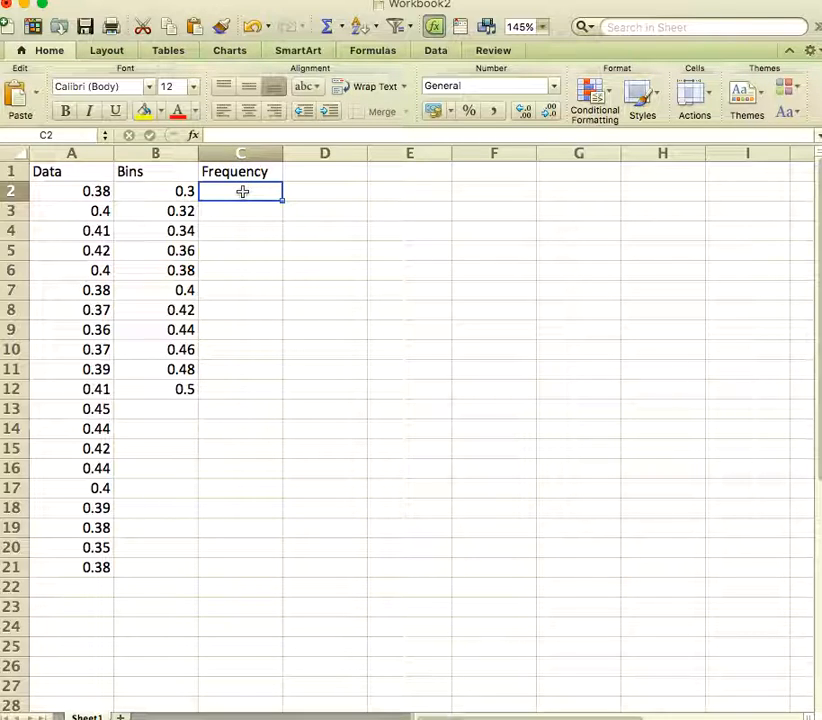
{"action": "left_click_drag", "start_coordinate": [241, 191], "coordinate": [241, 350]}
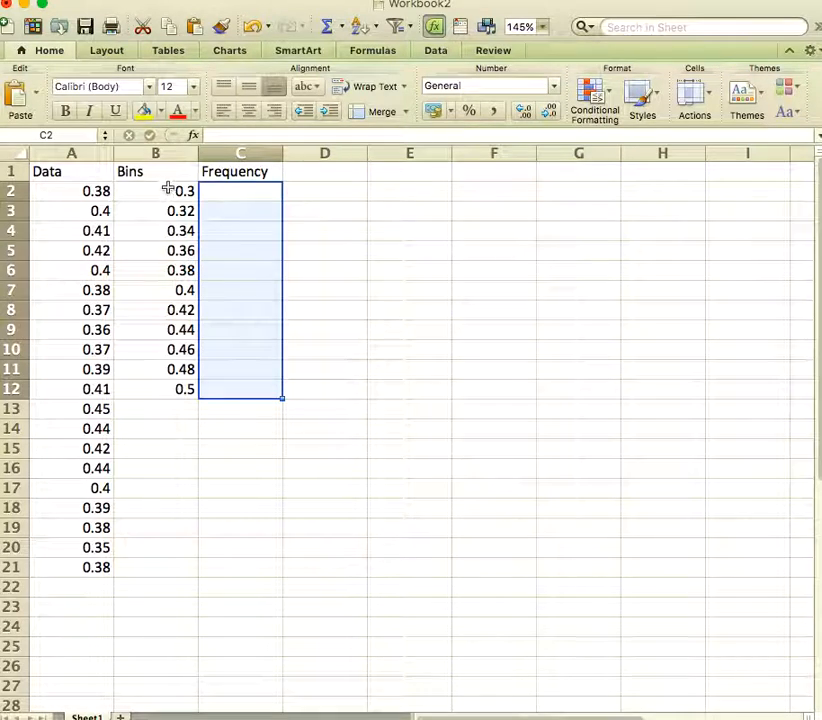
{"action": "mouse_move", "coordinate": [225, 387]}
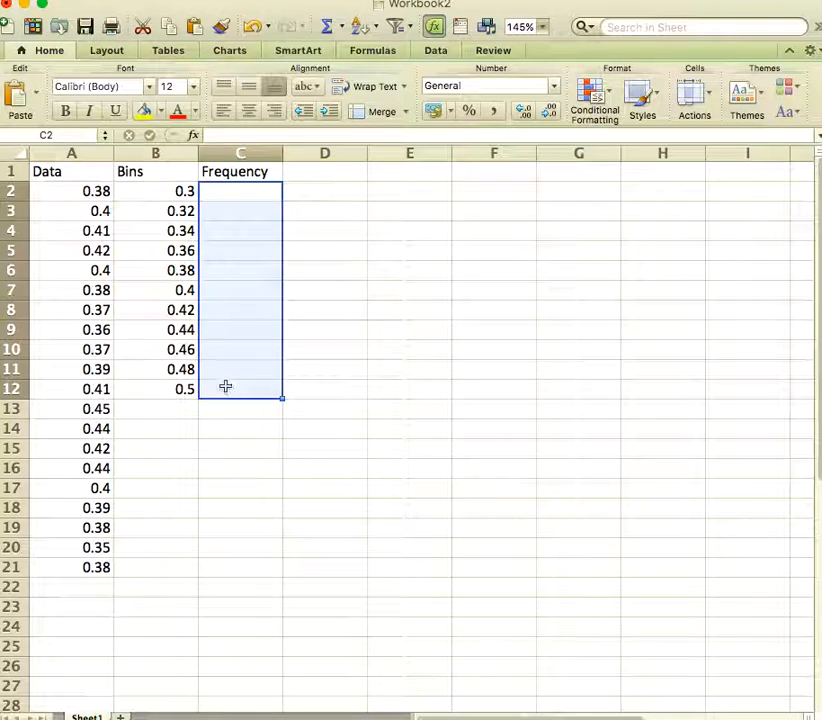
{"action": "mouse_move", "coordinate": [232, 382]}
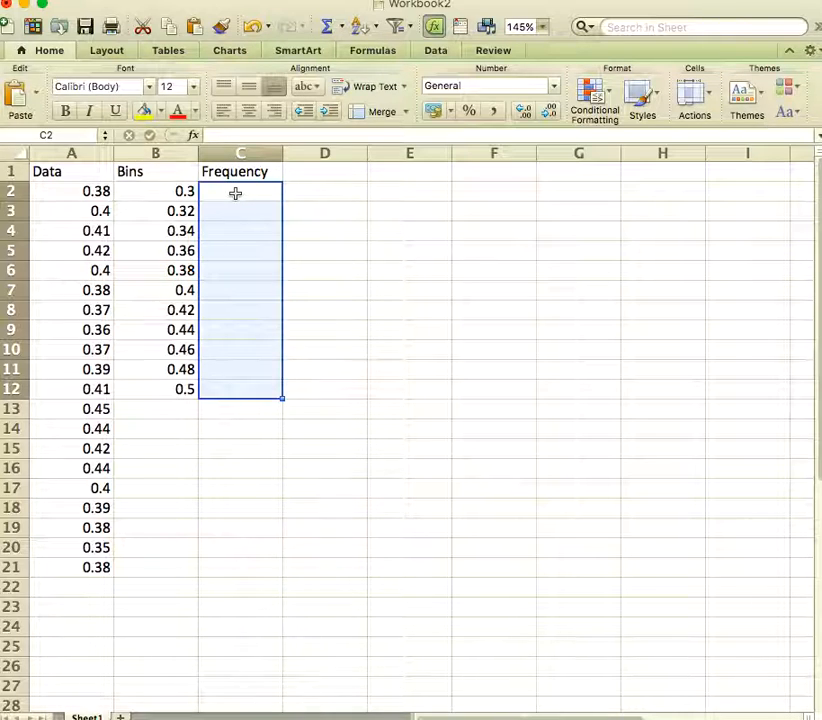
{"action": "left_click_drag", "start_coordinate": [240, 191], "coordinate": [240, 237]}
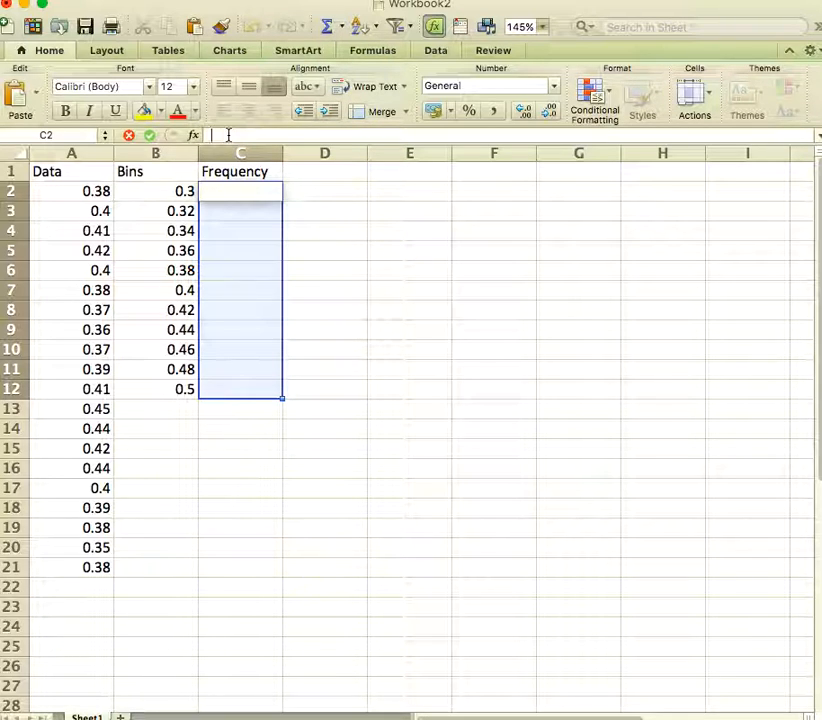
Step: Enter =FREQUENCY(A2:A21,B2:B12) counting the Data values against the Bins
{"action": "type", "text": "=F"}
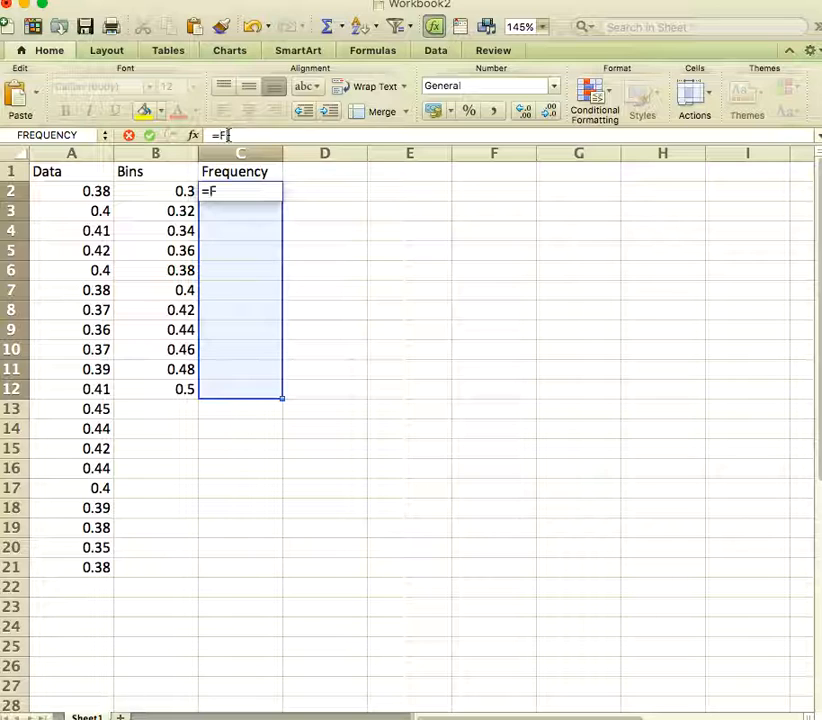
{"action": "type", "text": "REQUEN"}
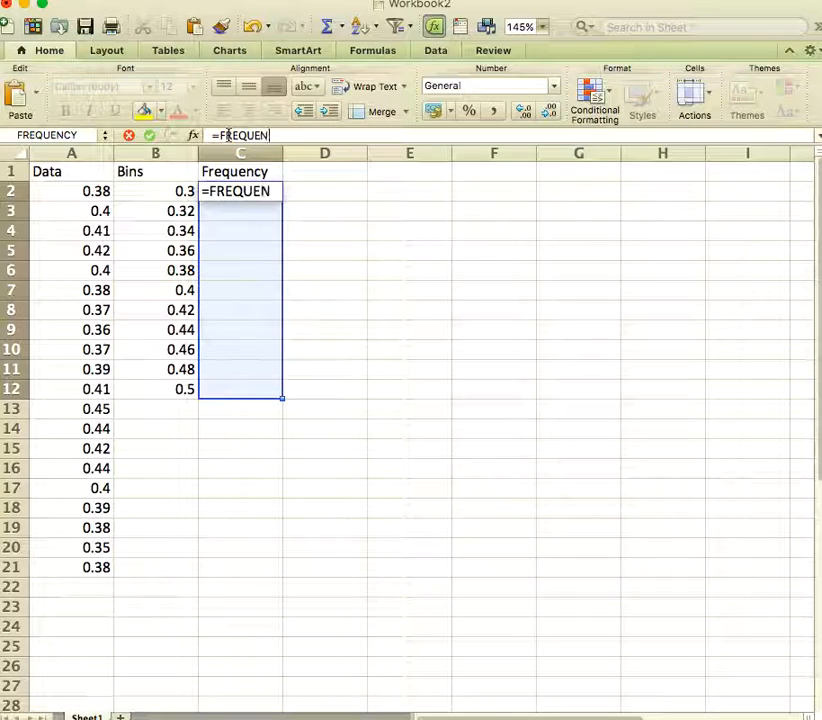
{"action": "type", "text": "CY"}
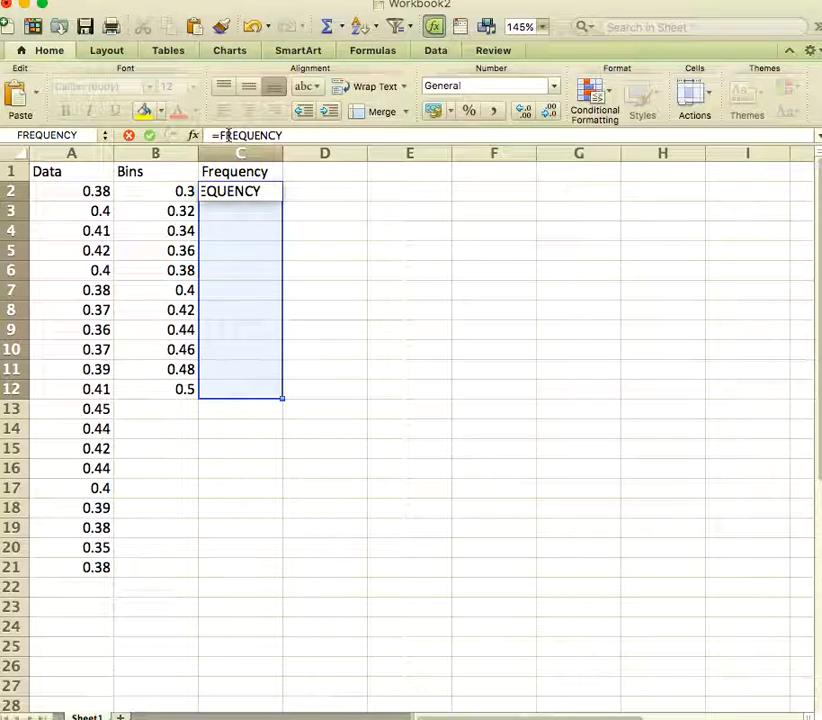
{"action": "type", "text": "("}
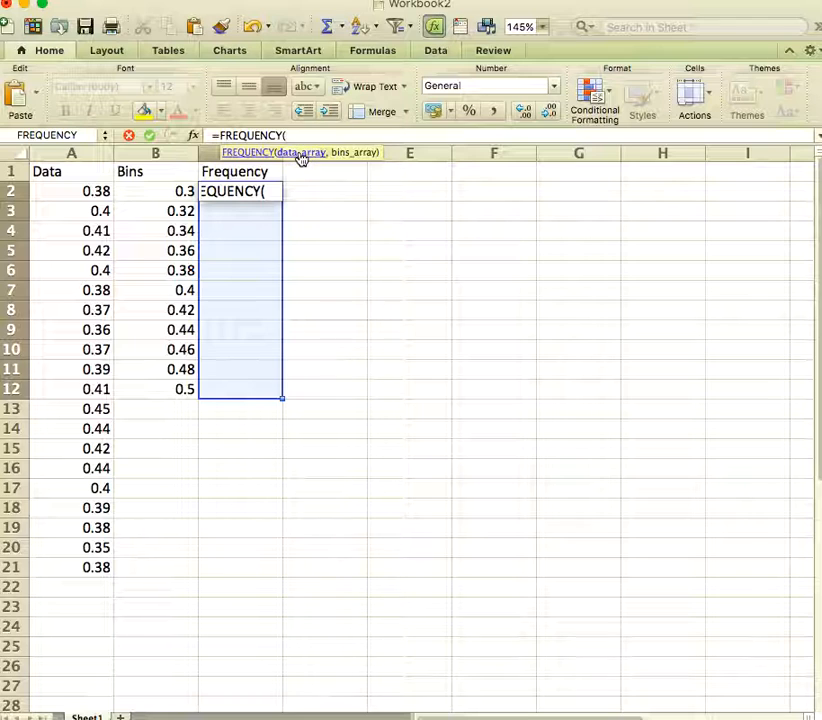
{"action": "left_click", "coordinate": [71, 191]}
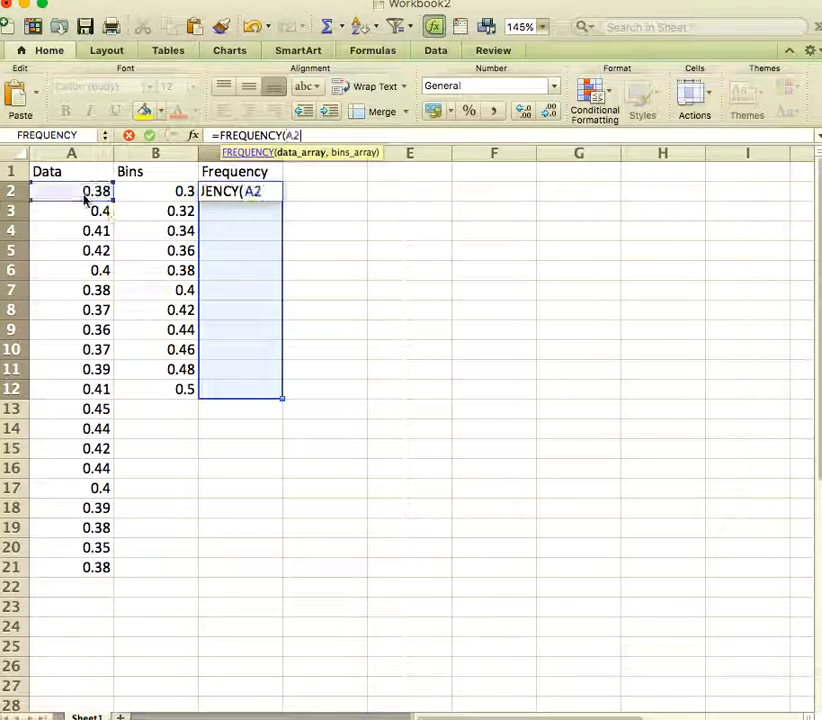
{"action": "left_click_drag", "start_coordinate": [85, 191], "coordinate": [85, 567]}
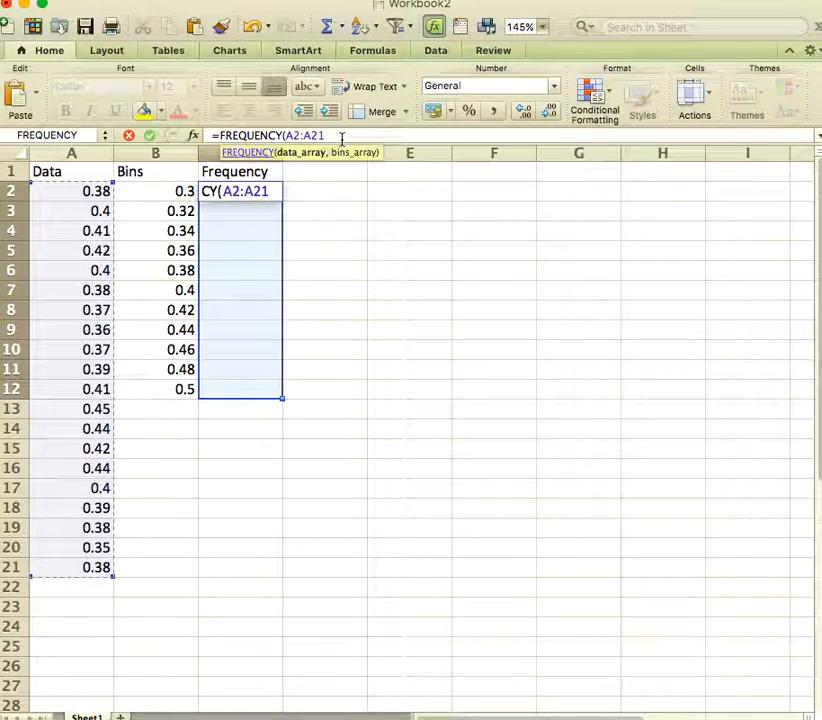
{"action": "type", "text": ",B2:B9"}
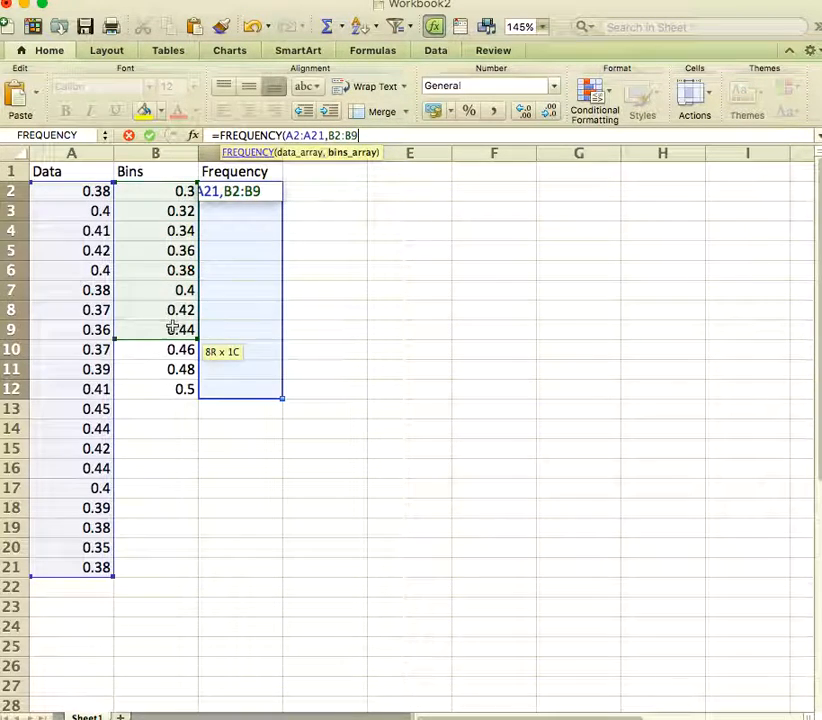
{"action": "left_click_drag", "start_coordinate": [181, 329], "coordinate": [181, 389]}
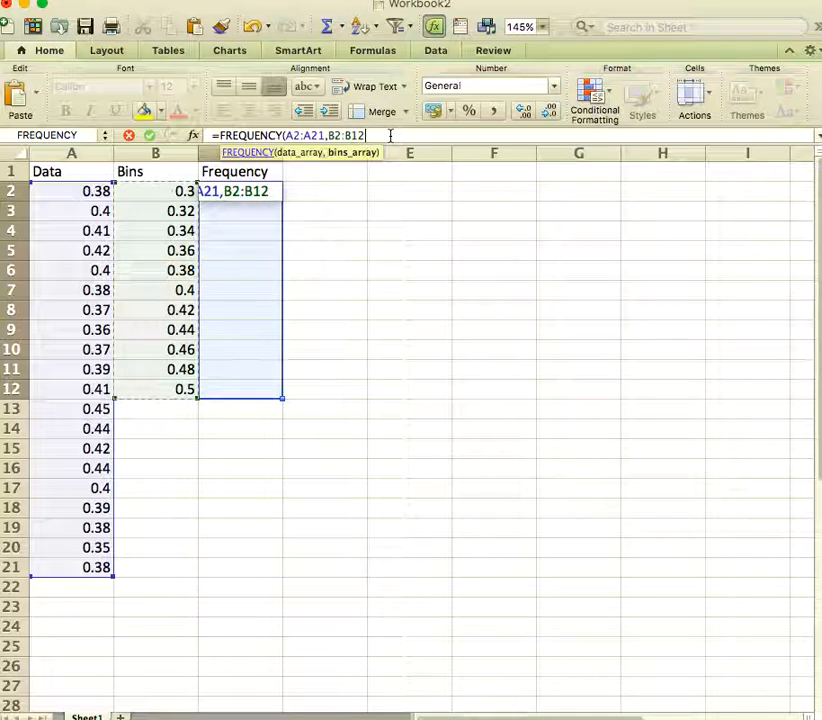
{"action": "type", "text": ")"}
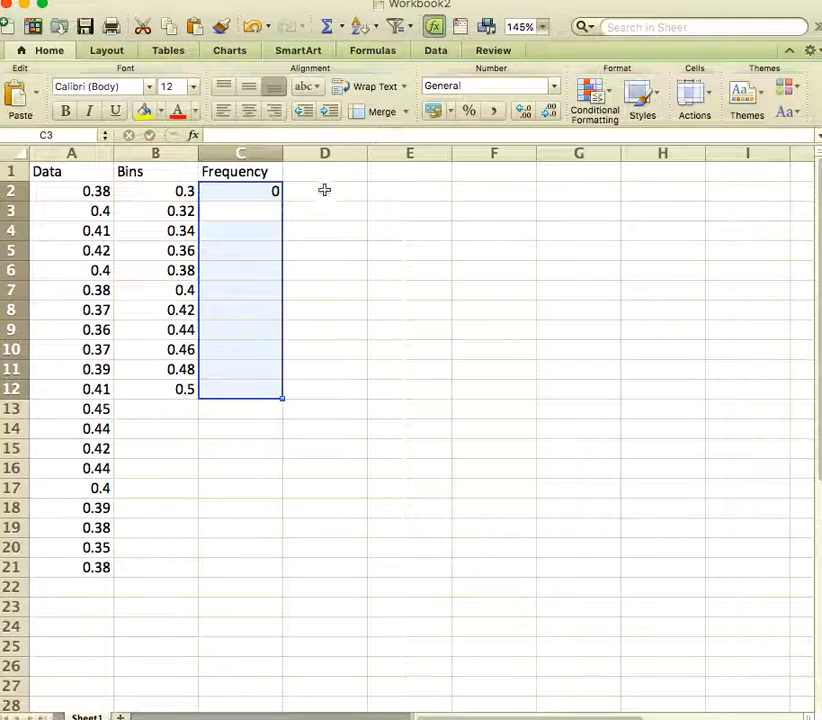
Step: Make the FREQUENCY formula an array over C2:C12, giving counts 0,0,0,2,6,5,4,2,1,0,0
{"action": "left_click_drag", "start_coordinate": [240, 191], "coordinate": [240, 251]}
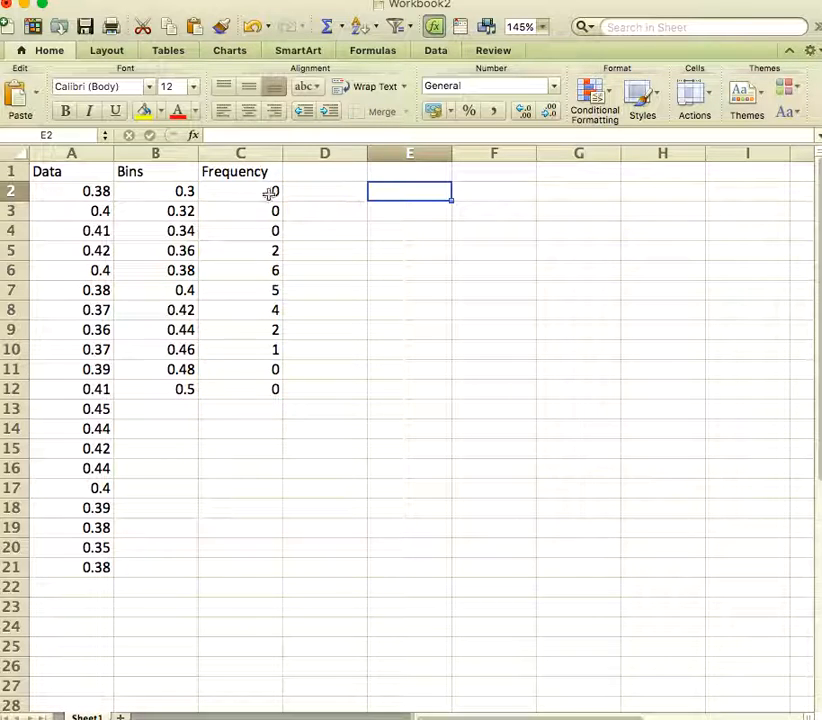
{"action": "mouse_move", "coordinate": [230, 193]}
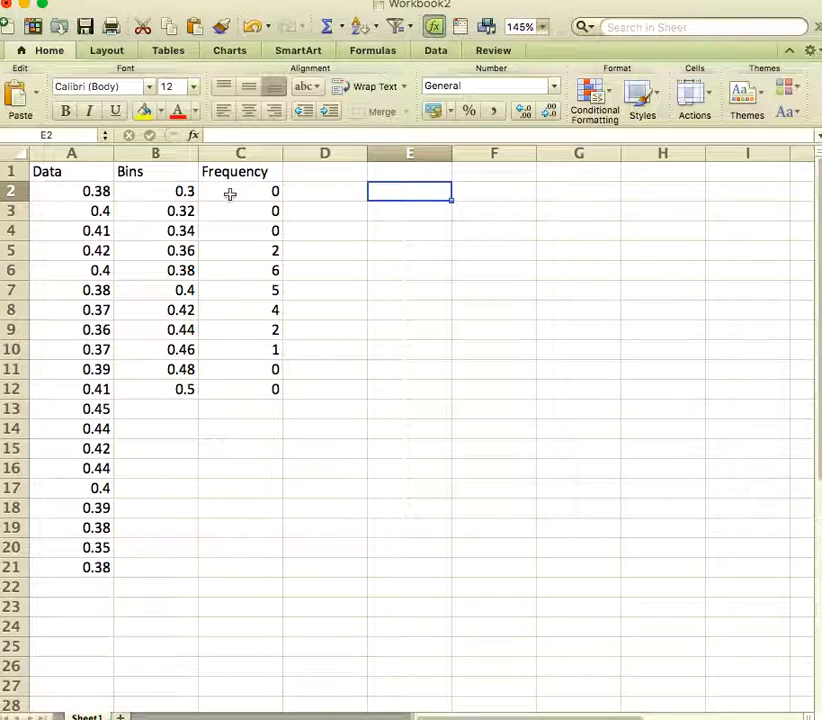
{"action": "mouse_move", "coordinate": [235, 385]}
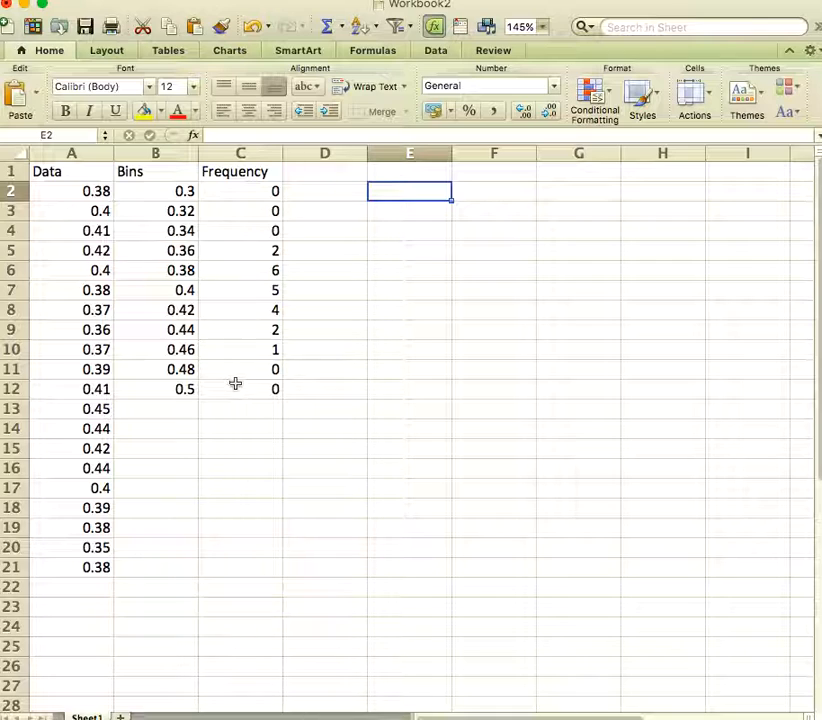
{"action": "mouse_move", "coordinate": [155, 200]}
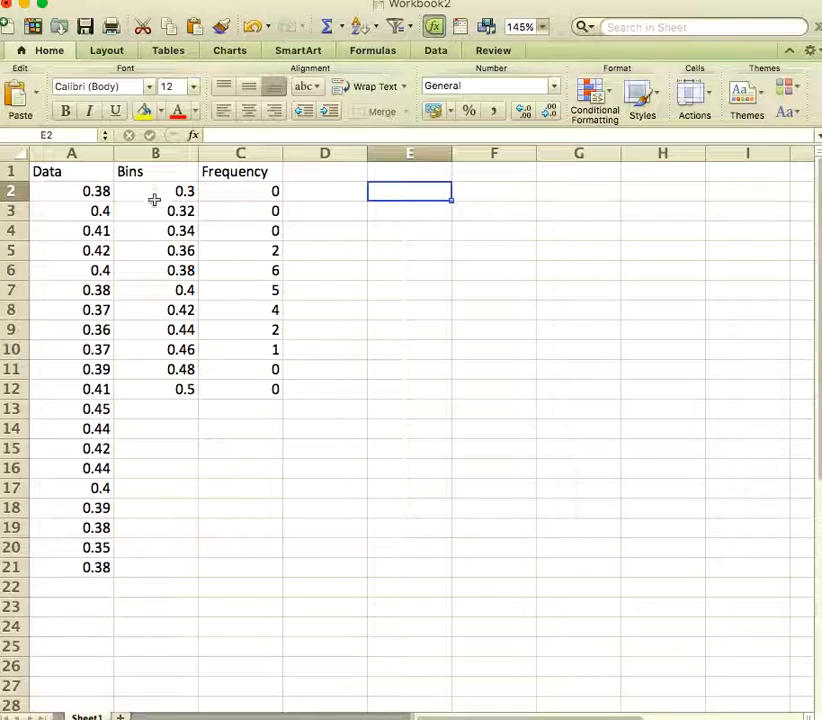
{"action": "mouse_move", "coordinate": [150, 305]}
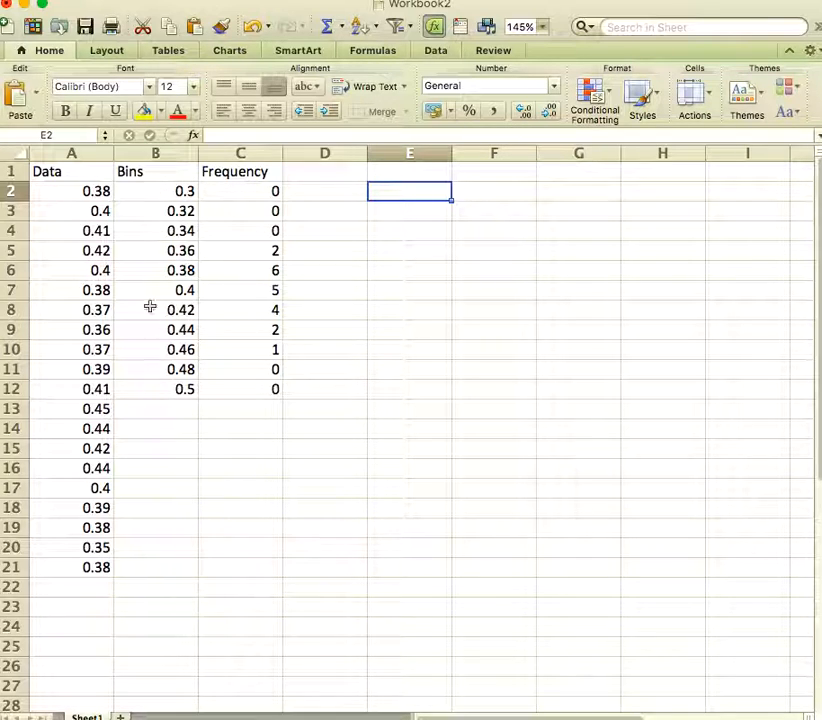
{"action": "mouse_move", "coordinate": [262, 192]}
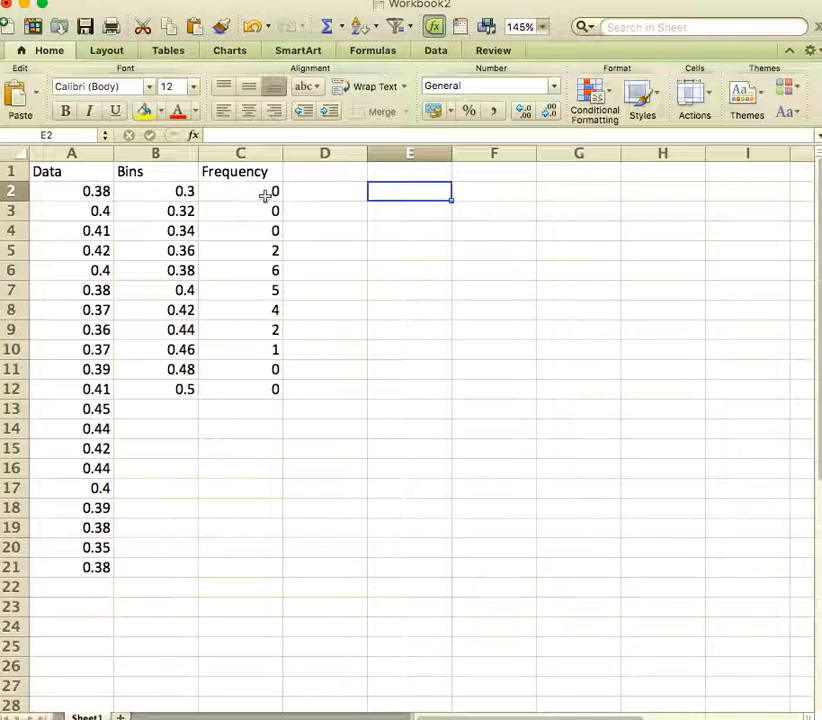
{"action": "mouse_move", "coordinate": [215, 195]}
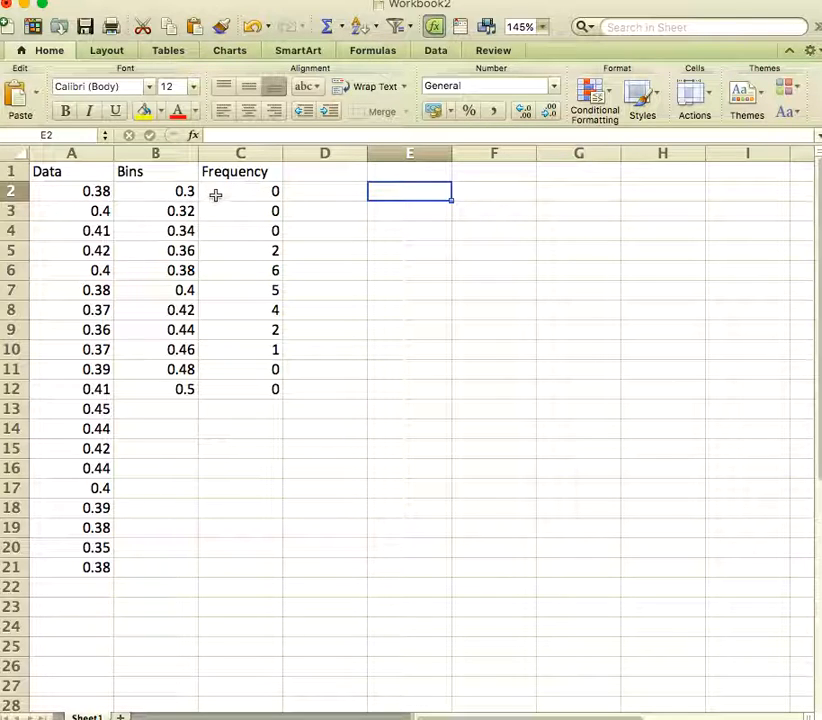
{"action": "left_click", "coordinate": [240, 191]}
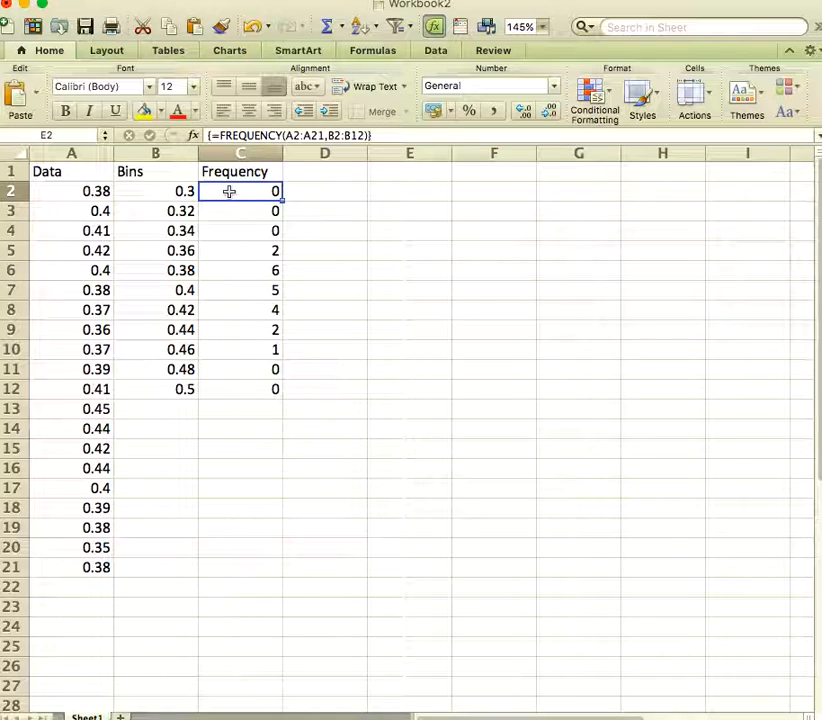
{"action": "left_click_drag", "start_coordinate": [228, 191], "coordinate": [232, 388]}
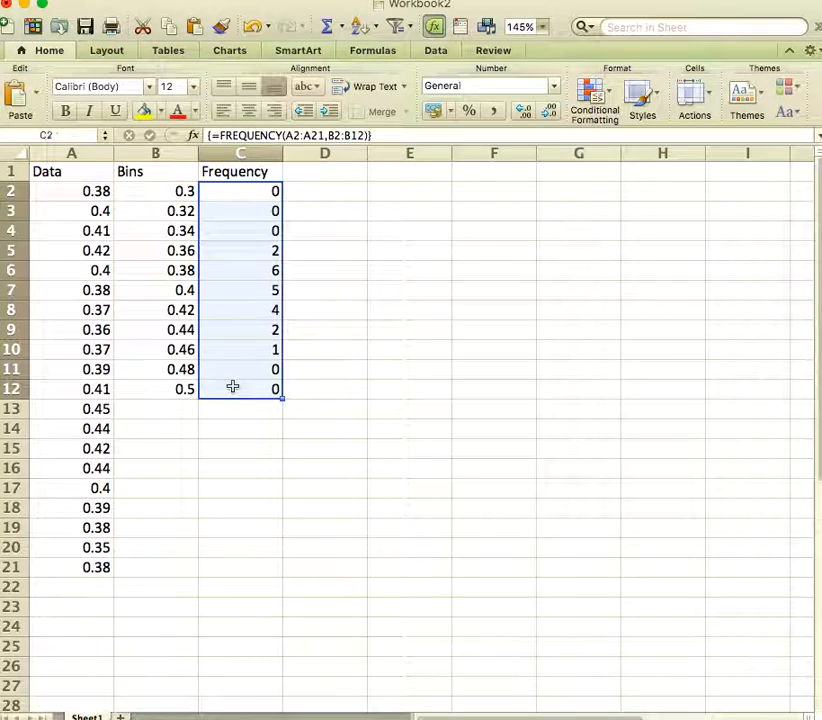
Step: Insert a Clustered Column chart of the eleven frequency counts
{"action": "left_click", "coordinate": [229, 50]}
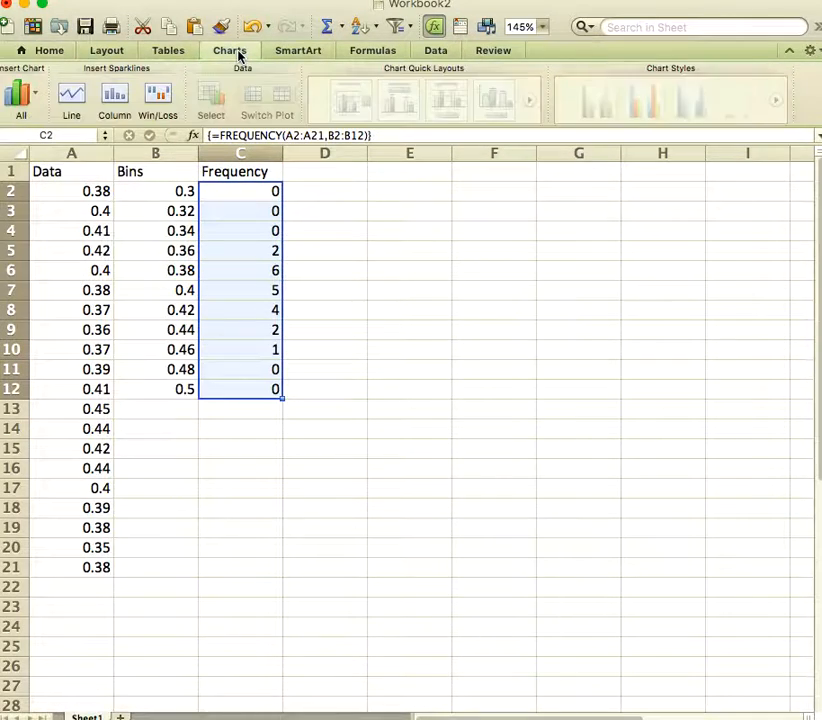
{"action": "left_click", "coordinate": [21, 95]}
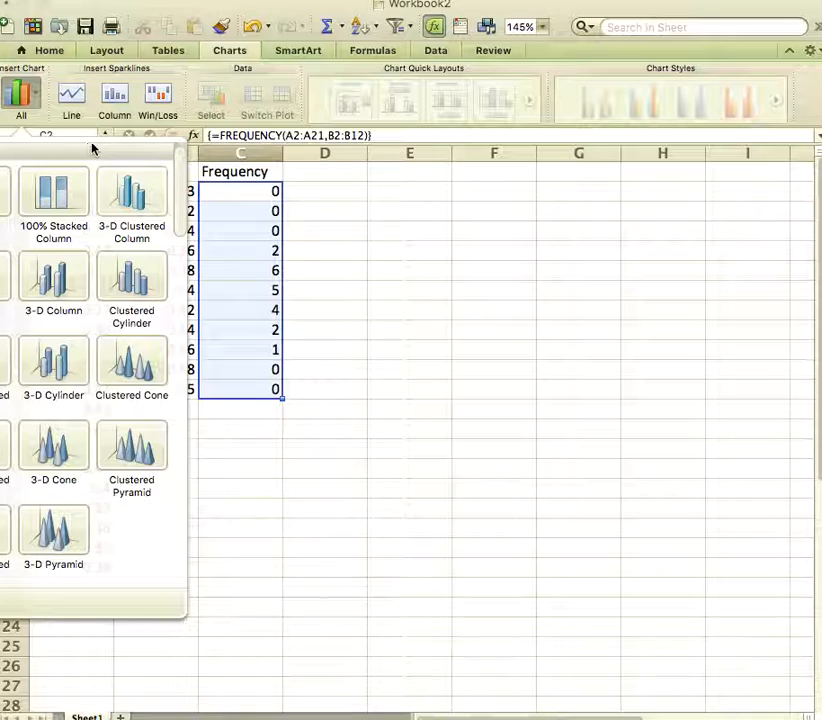
{"action": "left_click", "coordinate": [21, 95]}
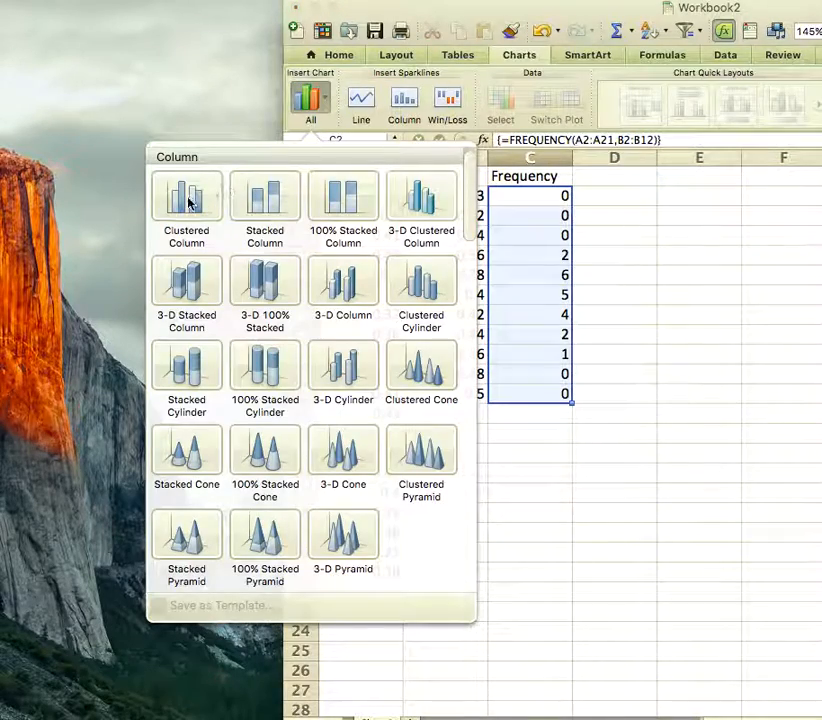
{"action": "left_click", "coordinate": [186, 197]}
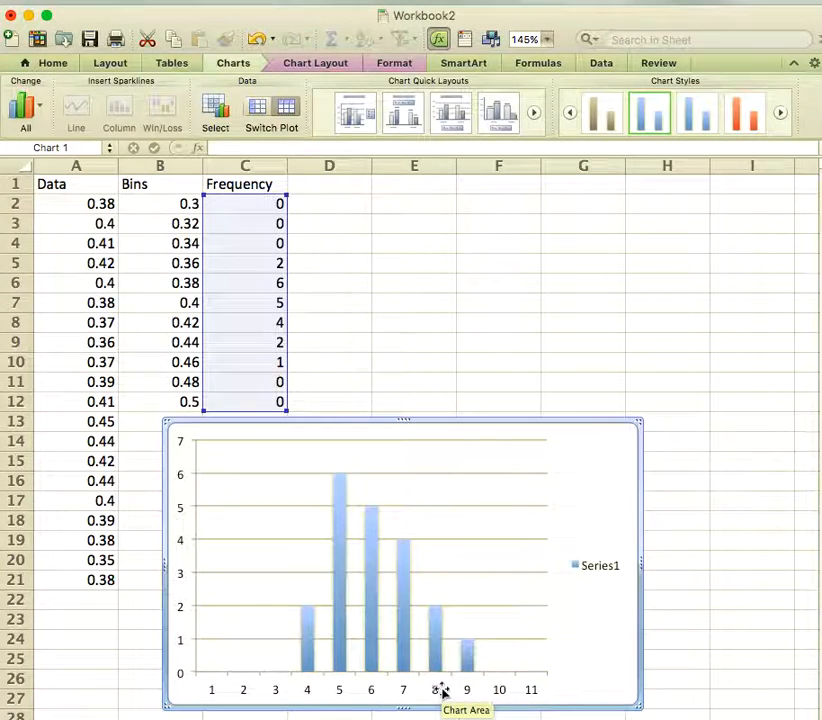
{"action": "mouse_move", "coordinate": [573, 490]}
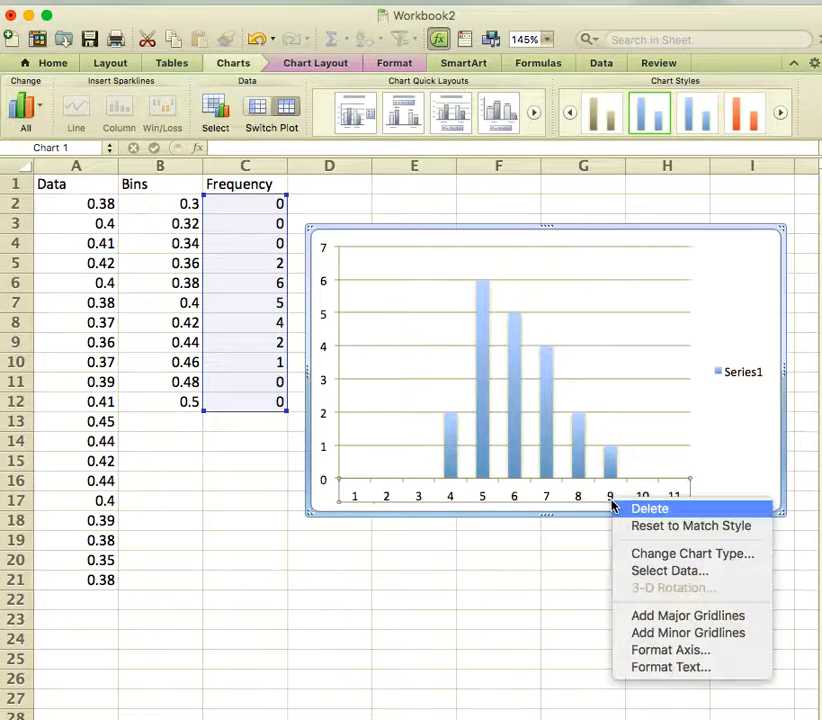
{"action": "mouse_move", "coordinate": [670, 649]}
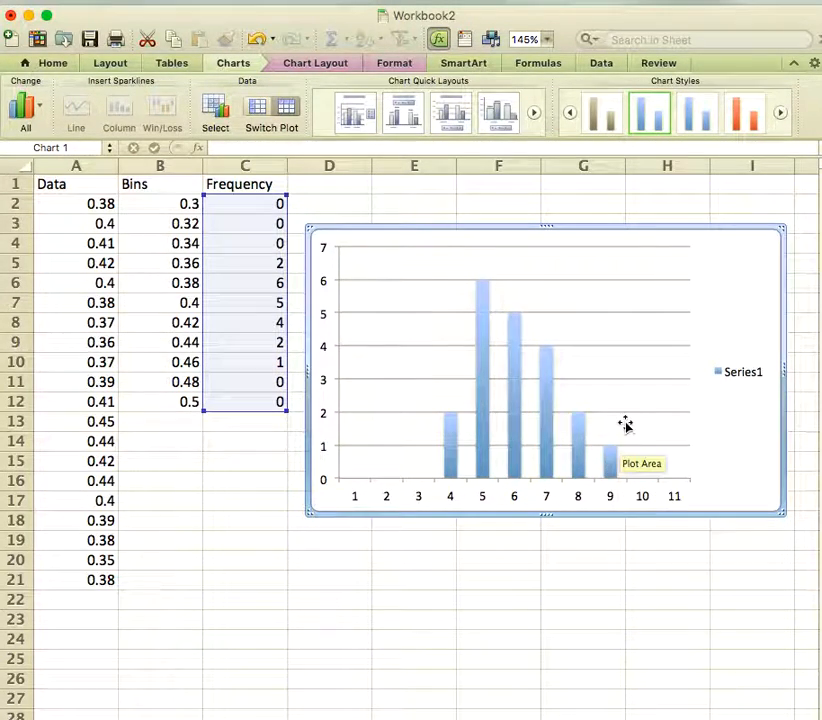
Step: Bring up the chart's data source settings, listing Series1 values as C2:C12
{"action": "right_click", "coordinate": [625, 424]}
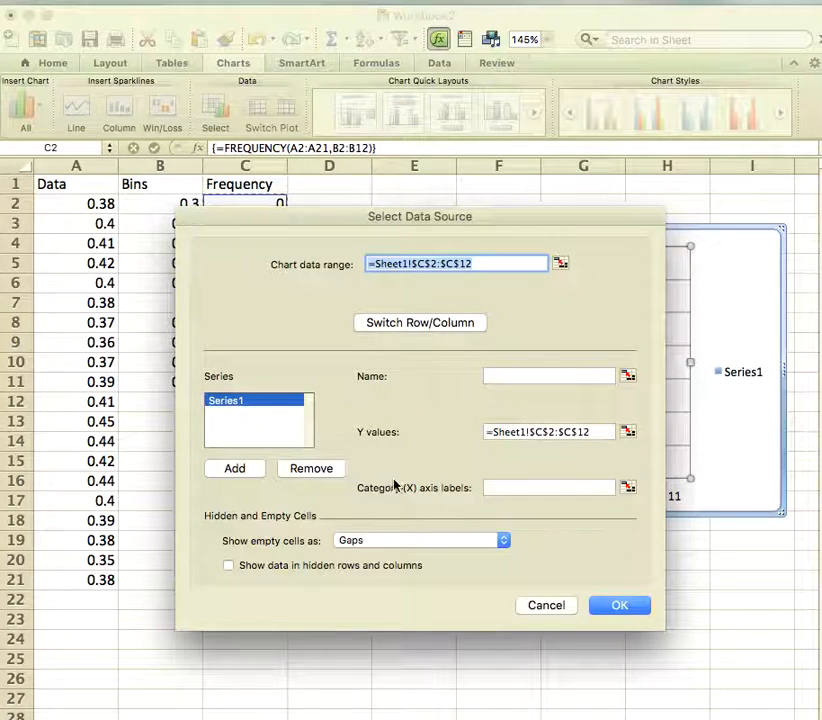
Step: Use the bin values B2:B12 as the category (X) axis labels
{"action": "left_click", "coordinate": [548, 487]}
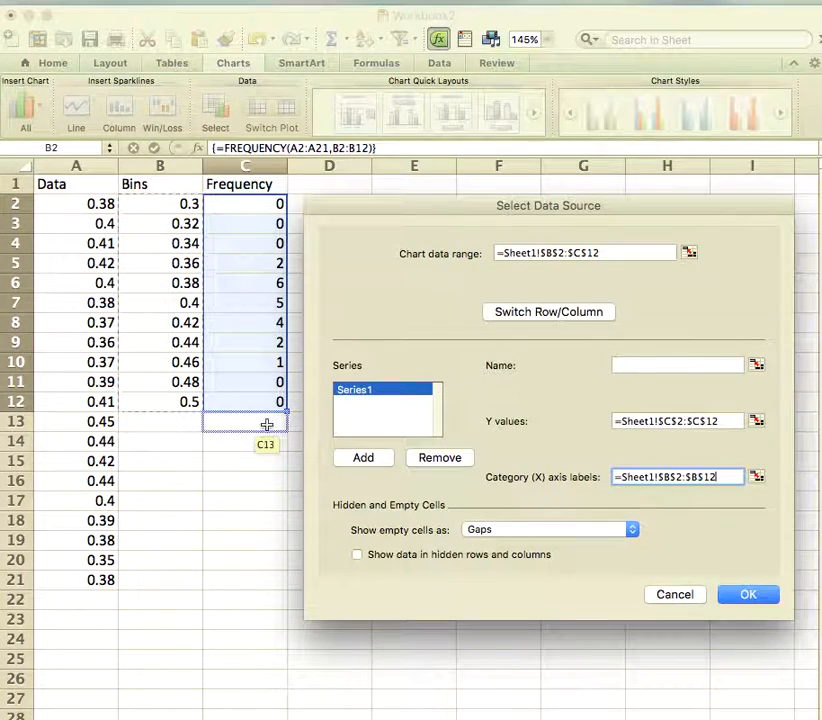
{"action": "left_click", "coordinate": [748, 594]}
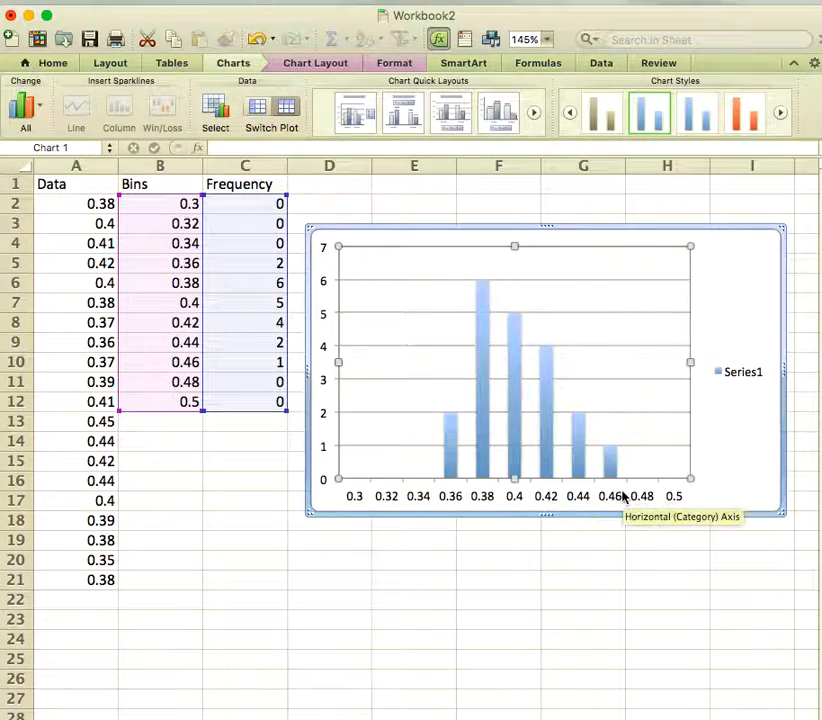
Step: Format the data series bars with no fill and a black outline
{"action": "left_click", "coordinate": [577, 440]}
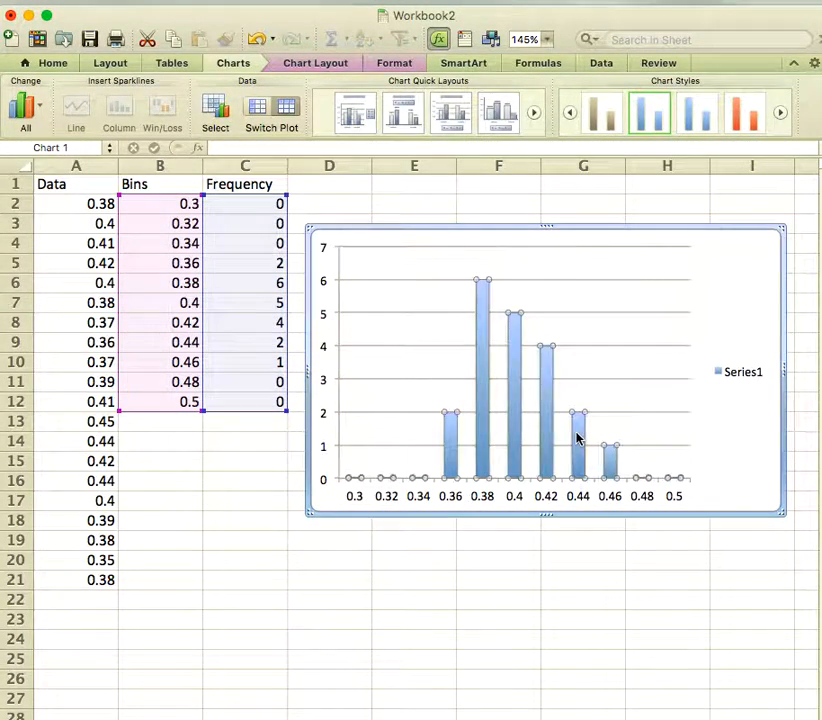
{"action": "right_click", "coordinate": [577, 437]}
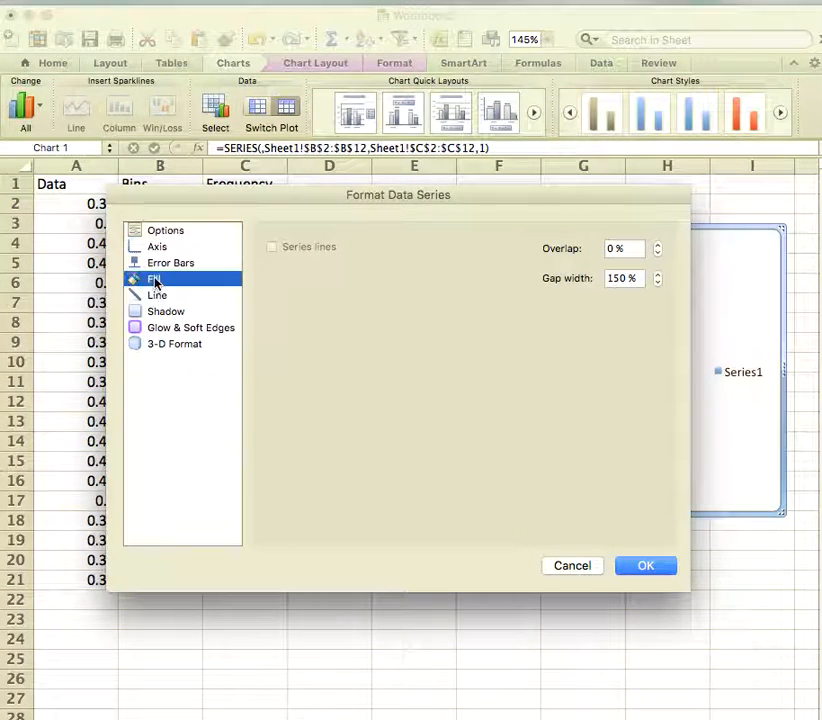
{"action": "left_click", "coordinate": [154, 279]}
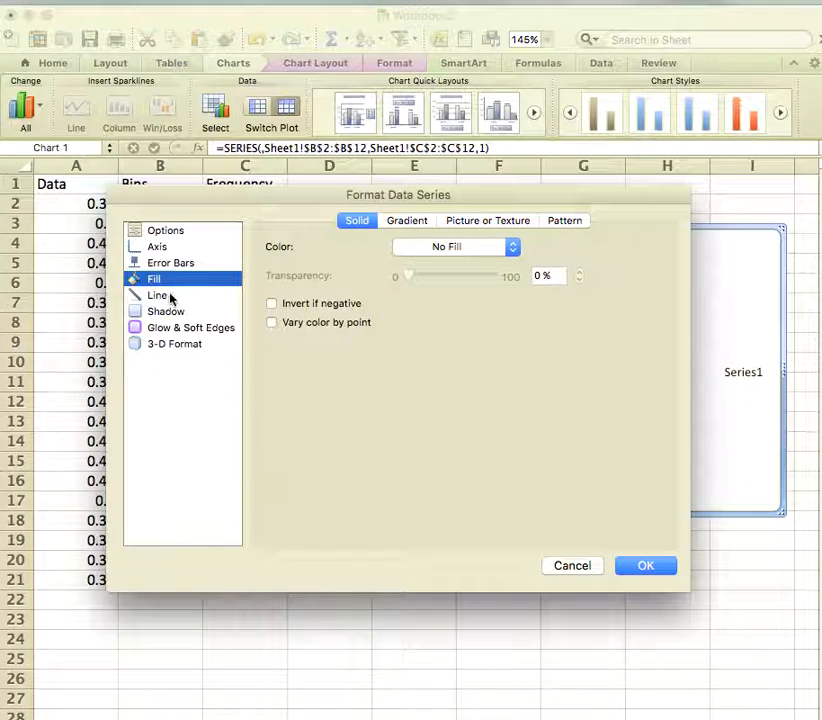
{"action": "mouse_move", "coordinate": [293, 238]}
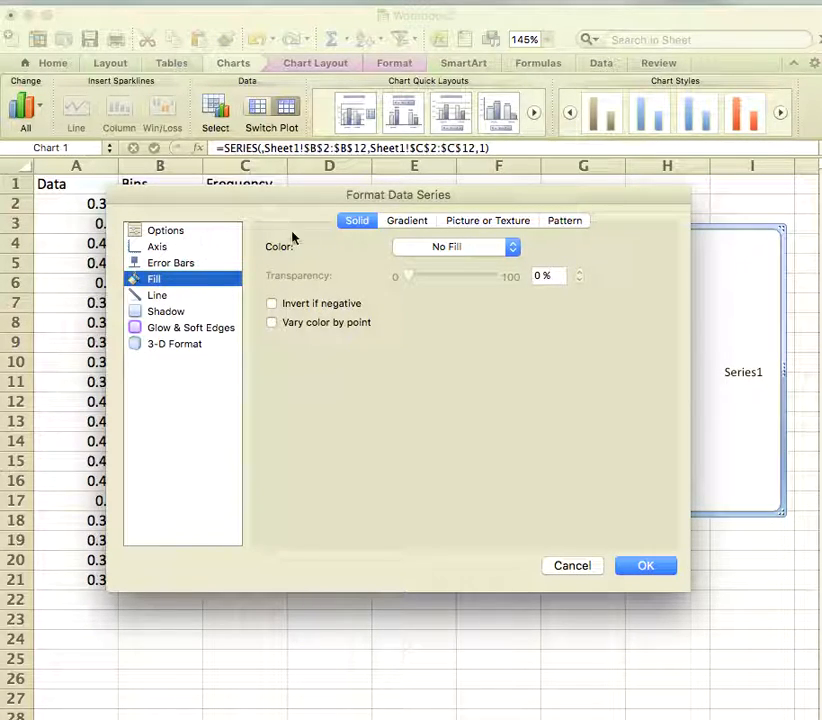
{"action": "left_click", "coordinate": [157, 294]}
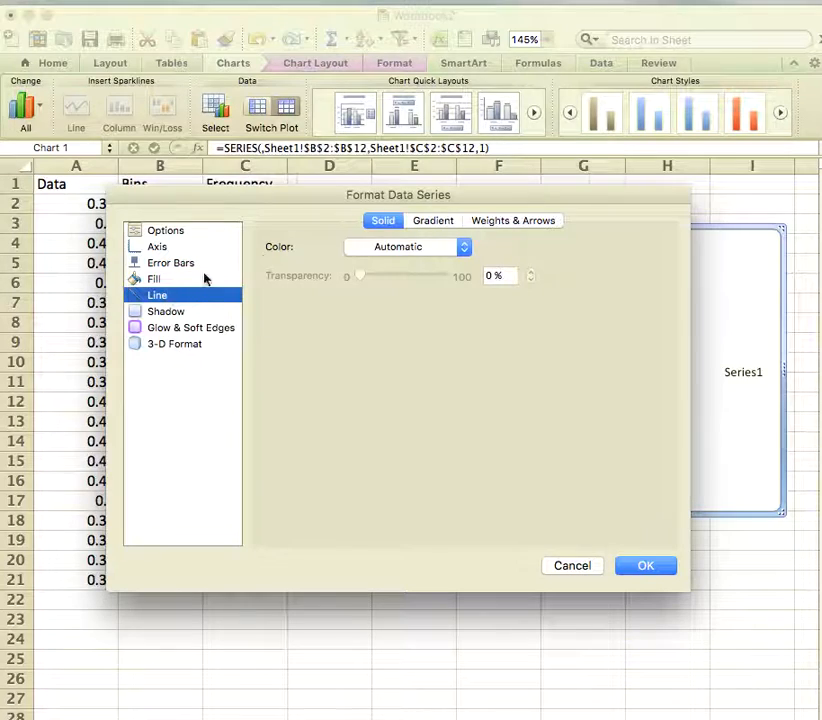
{"action": "left_click", "coordinate": [463, 247]}
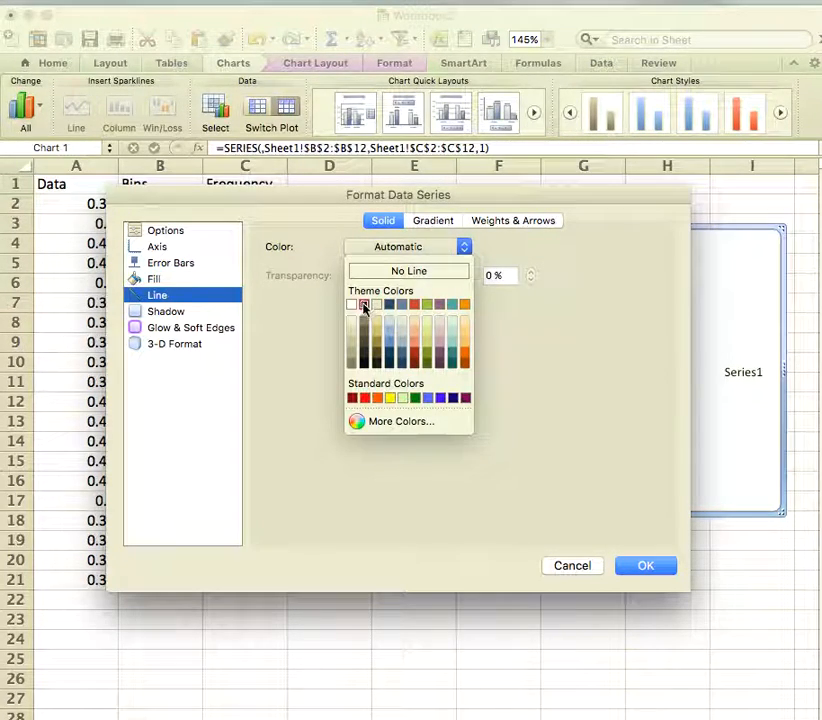
{"action": "left_click", "coordinate": [352, 305]}
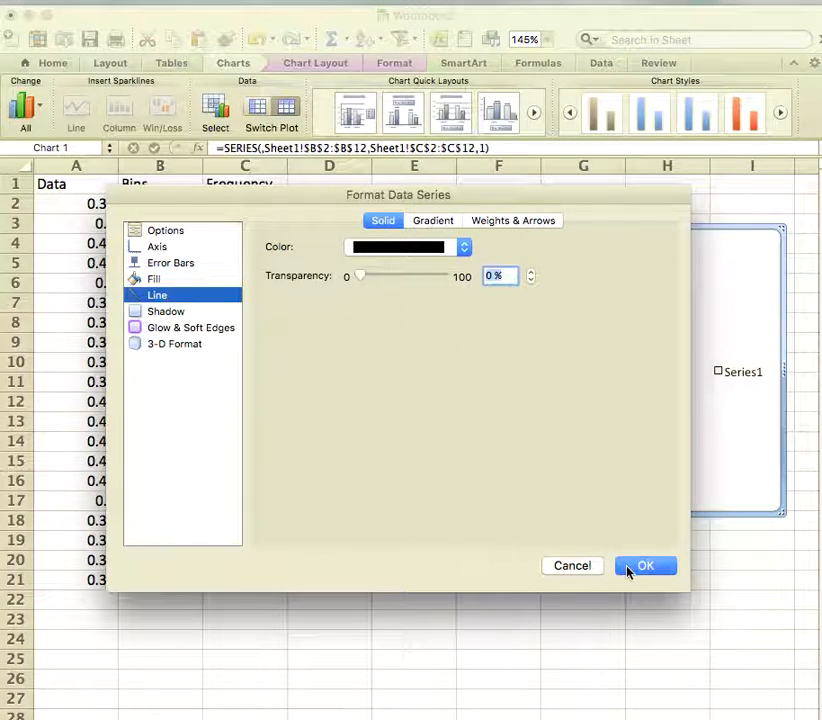
{"action": "left_click", "coordinate": [645, 565]}
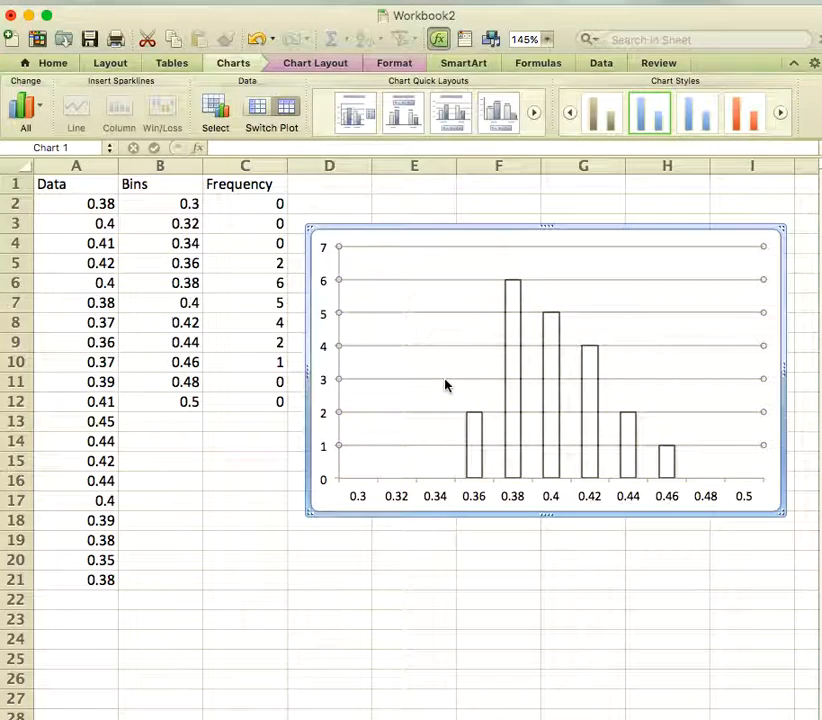
Step: Set the chart's horizontal gridlines to No Line
{"action": "right_click", "coordinate": [446, 388]}
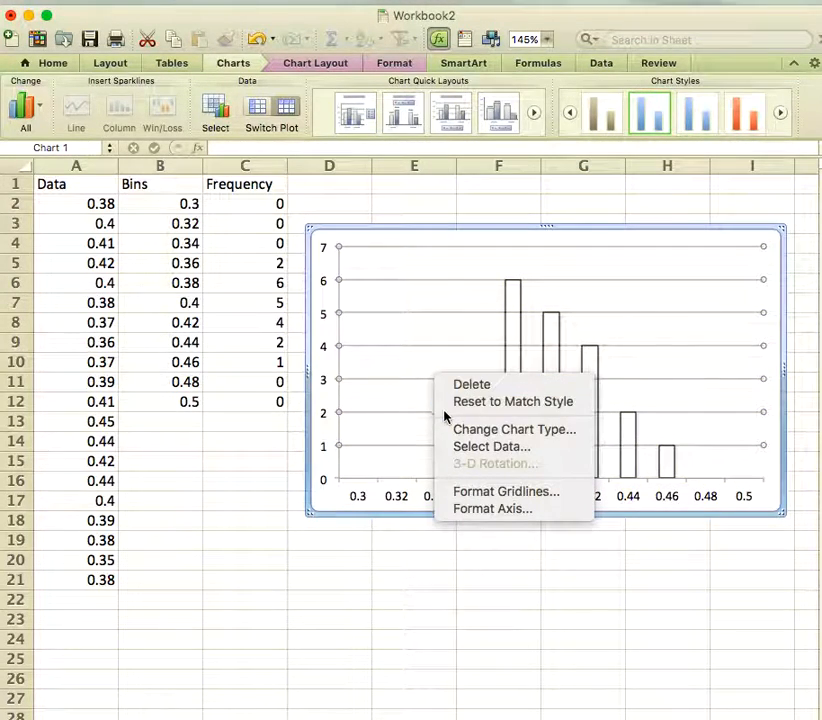
{"action": "mouse_move", "coordinate": [505, 491]}
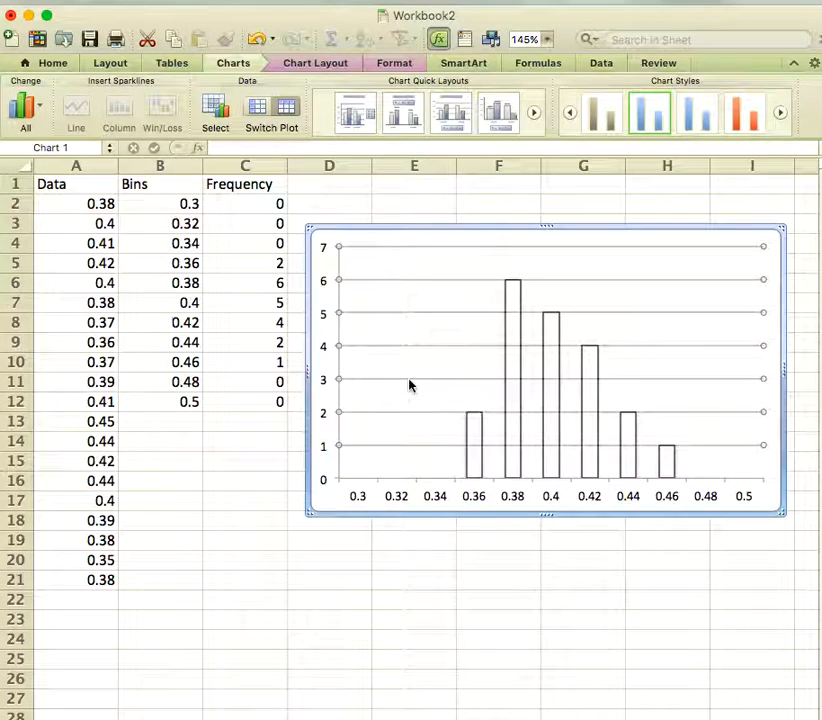
{"action": "right_click", "coordinate": [408, 385]}
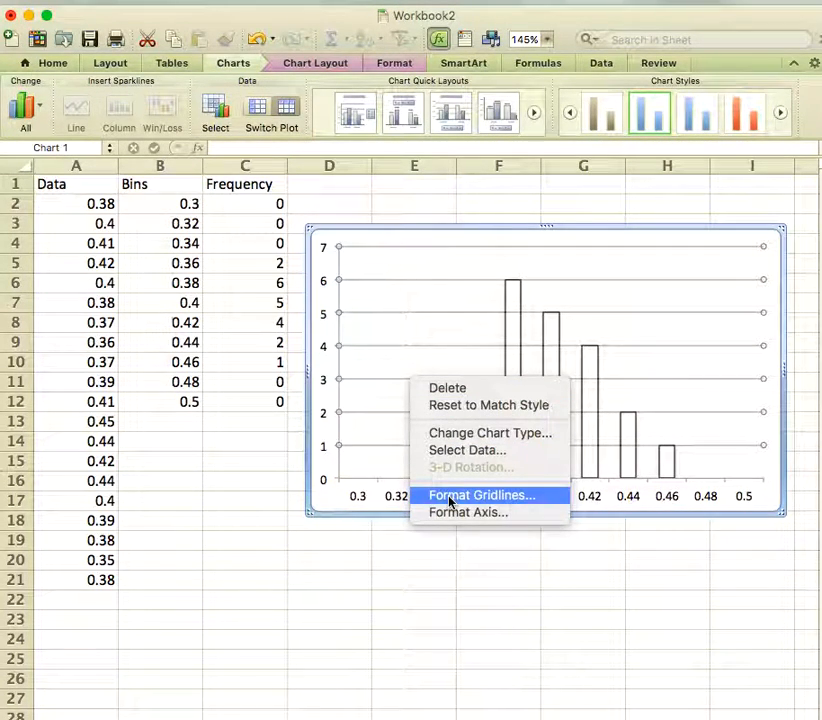
{"action": "left_click", "coordinate": [482, 495]}
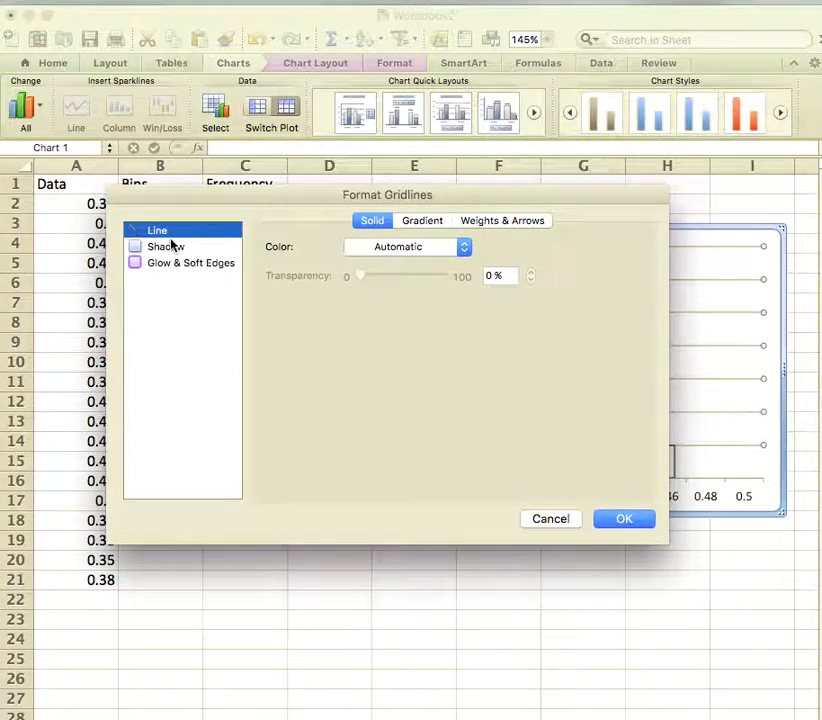
{"action": "left_click", "coordinate": [462, 247]}
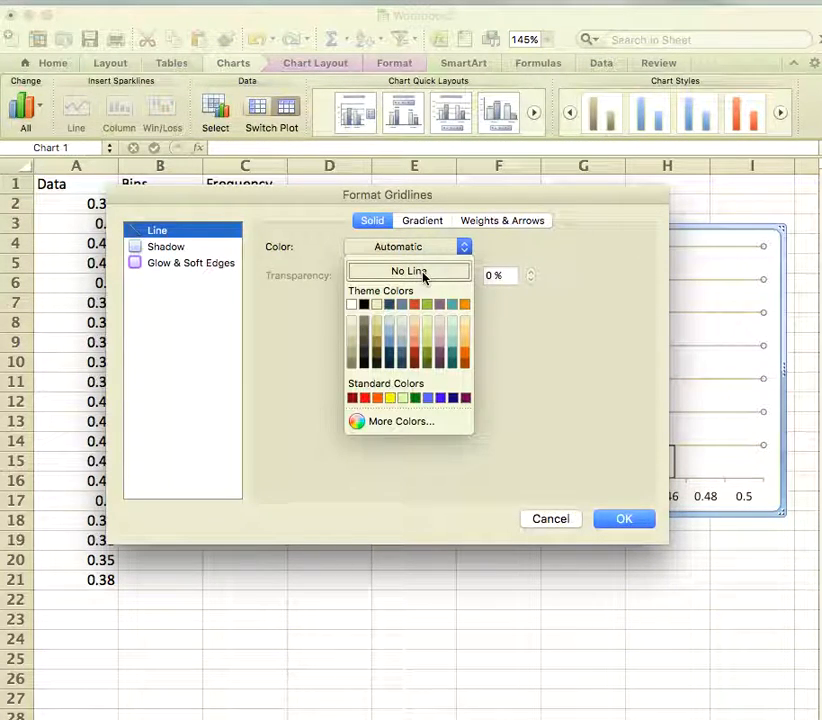
{"action": "left_click", "coordinate": [407, 271]}
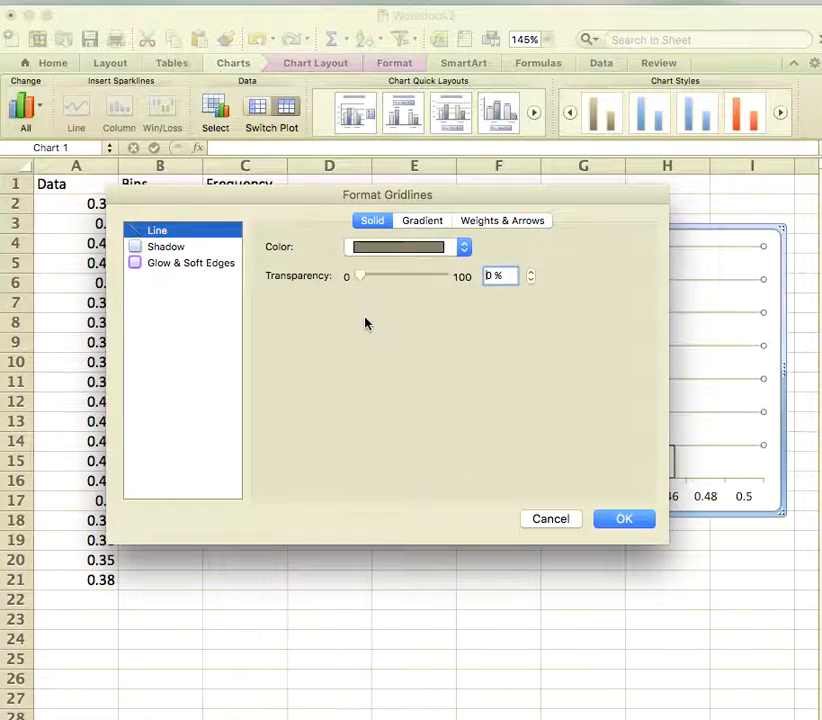
{"action": "left_click_drag", "start_coordinate": [360, 276], "coordinate": [420, 276]}
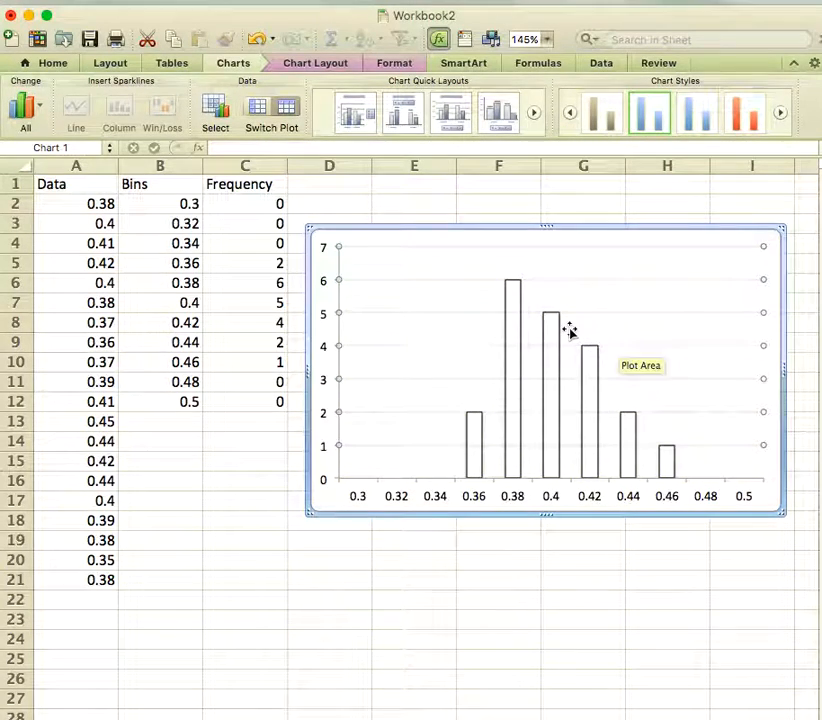
Step: Set the data series gap width to 0%
{"action": "left_click", "coordinate": [413, 580]}
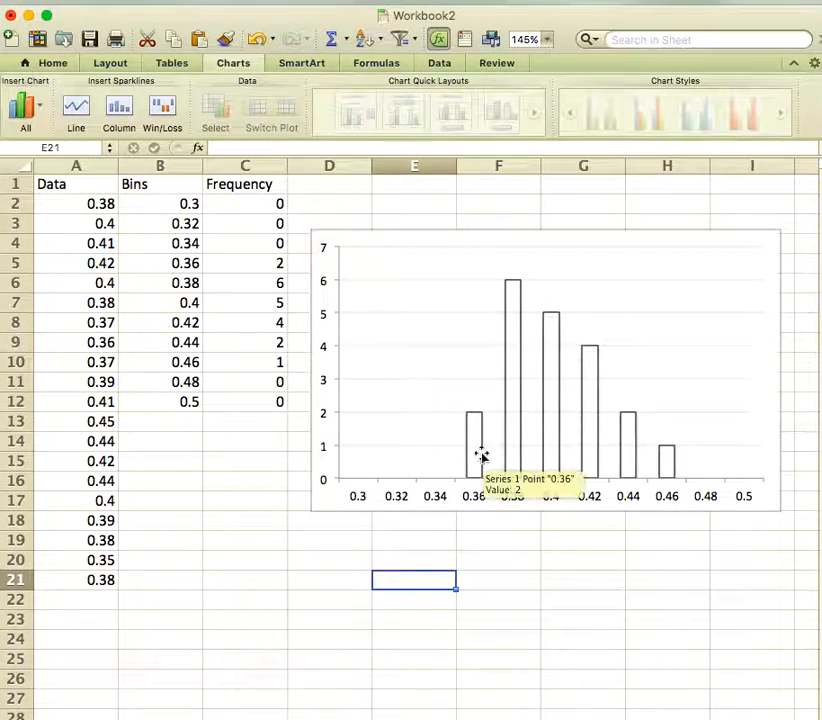
{"action": "right_click", "coordinate": [473, 445]}
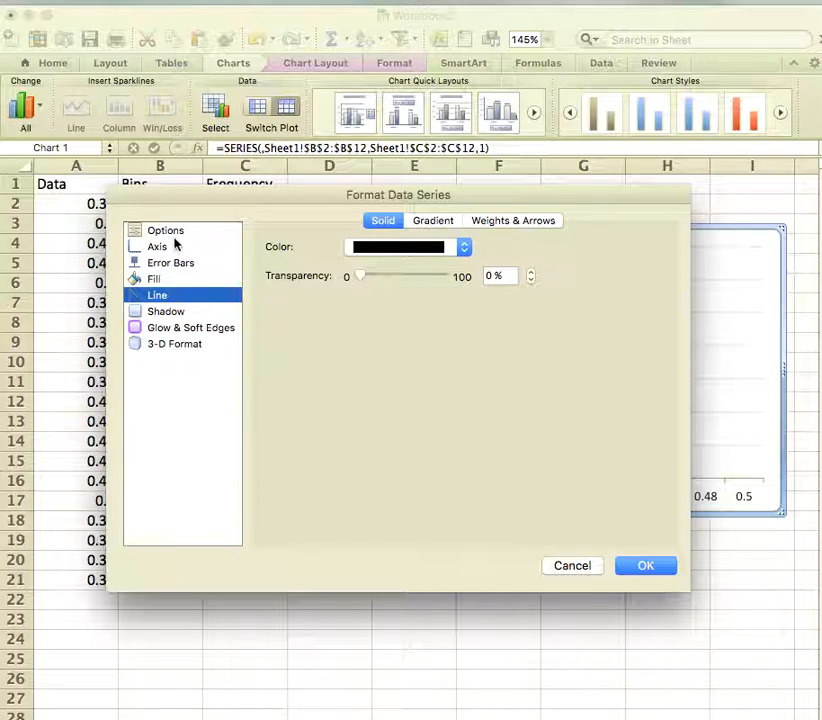
{"action": "left_click", "coordinate": [165, 230]}
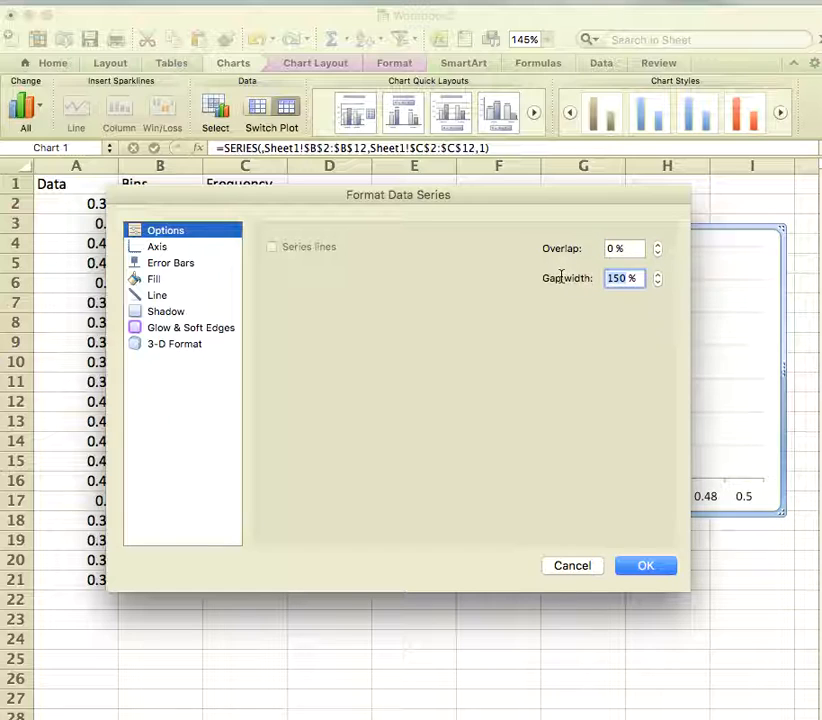
{"action": "type", "text": "0"}
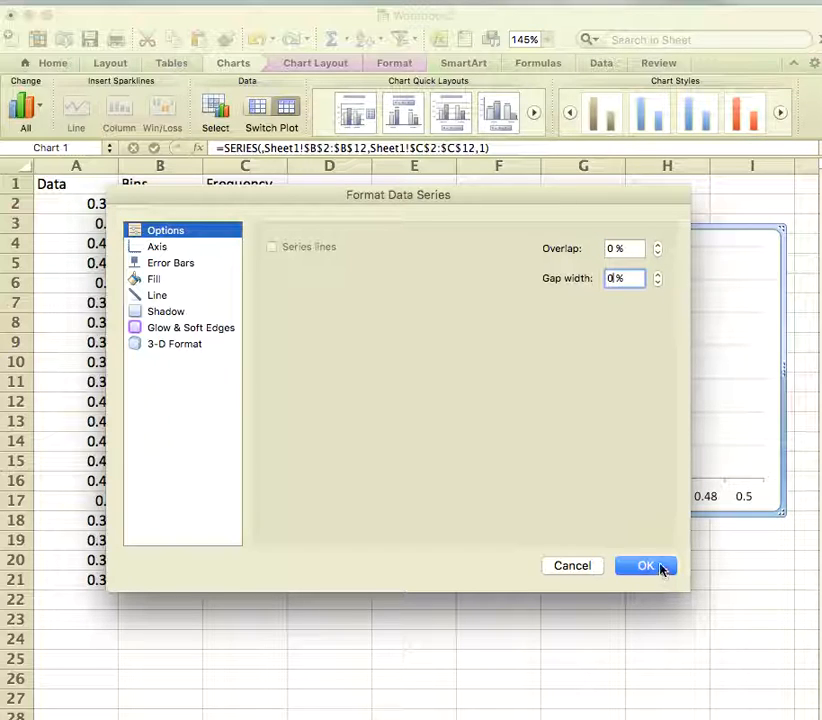
{"action": "left_click", "coordinate": [645, 565]}
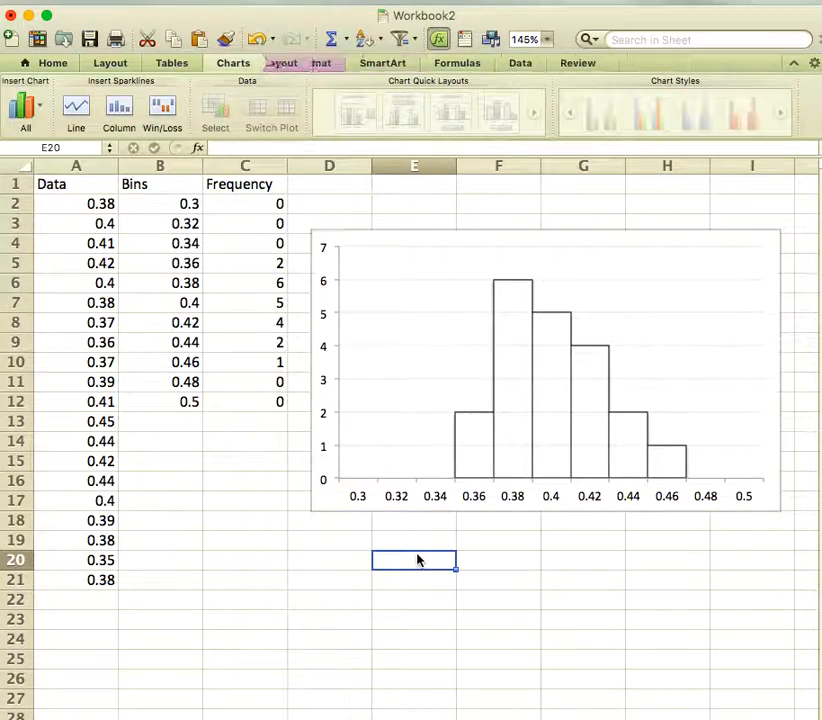
{"action": "mouse_move", "coordinate": [455, 475]}
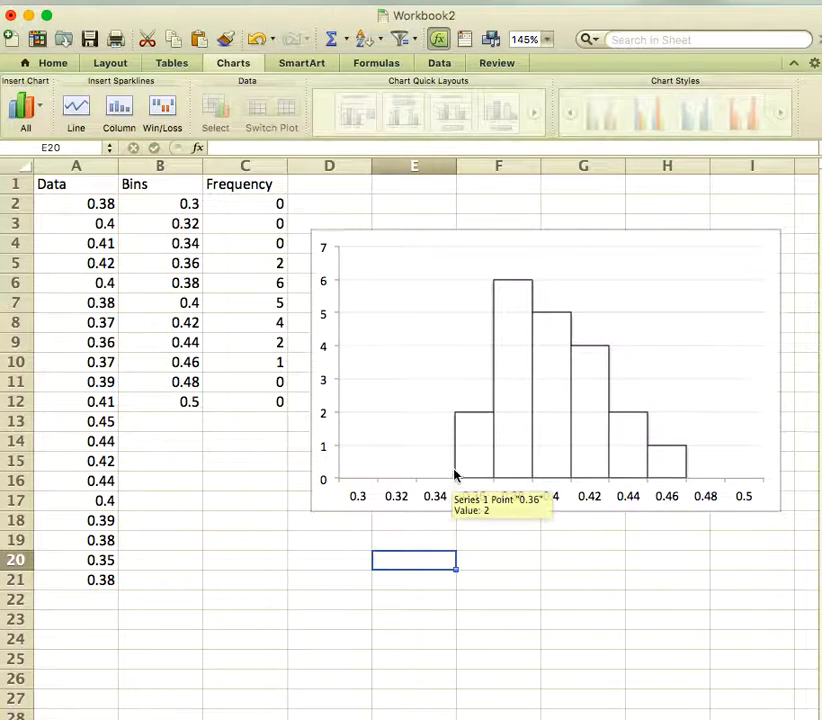
{"action": "mouse_move", "coordinate": [467, 410]}
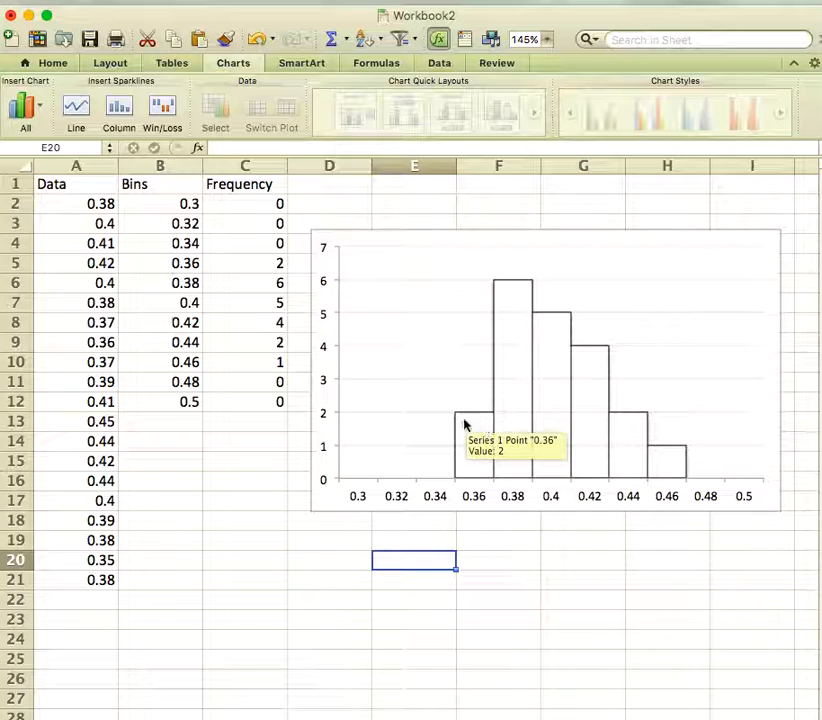
{"action": "mouse_move", "coordinate": [457, 490]}
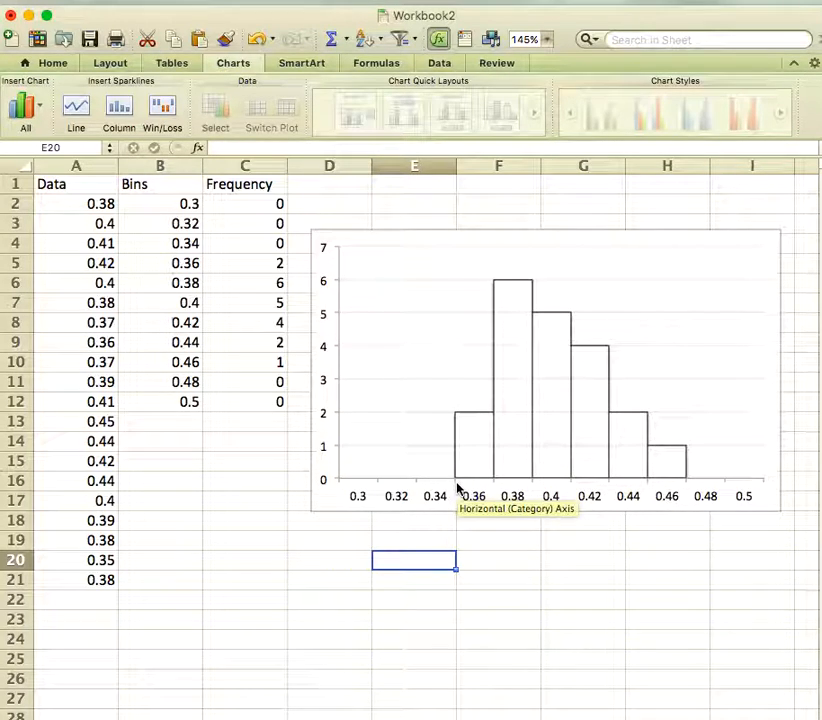
{"action": "mouse_move", "coordinate": [498, 487]}
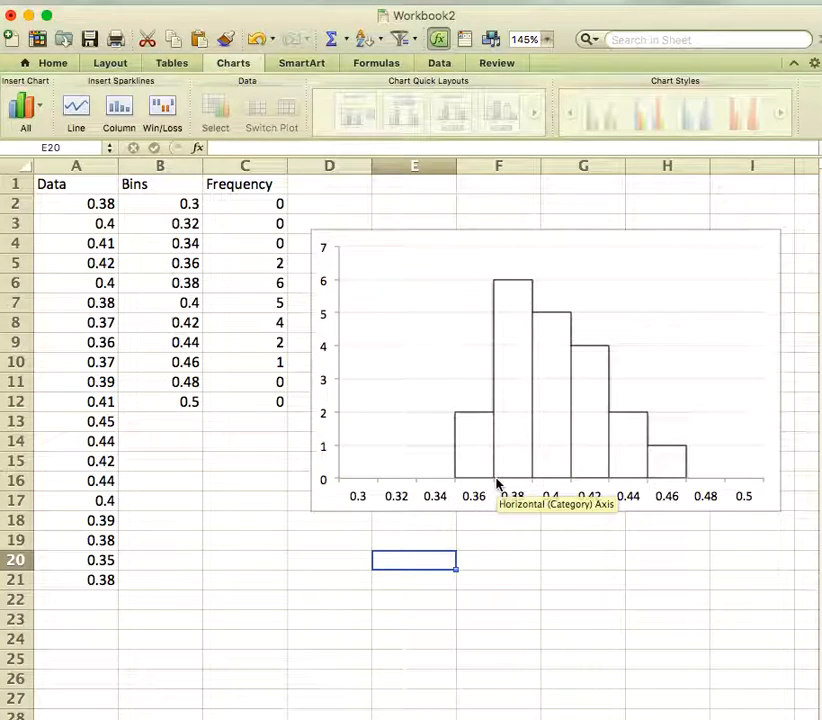
{"action": "mouse_move", "coordinate": [477, 430]}
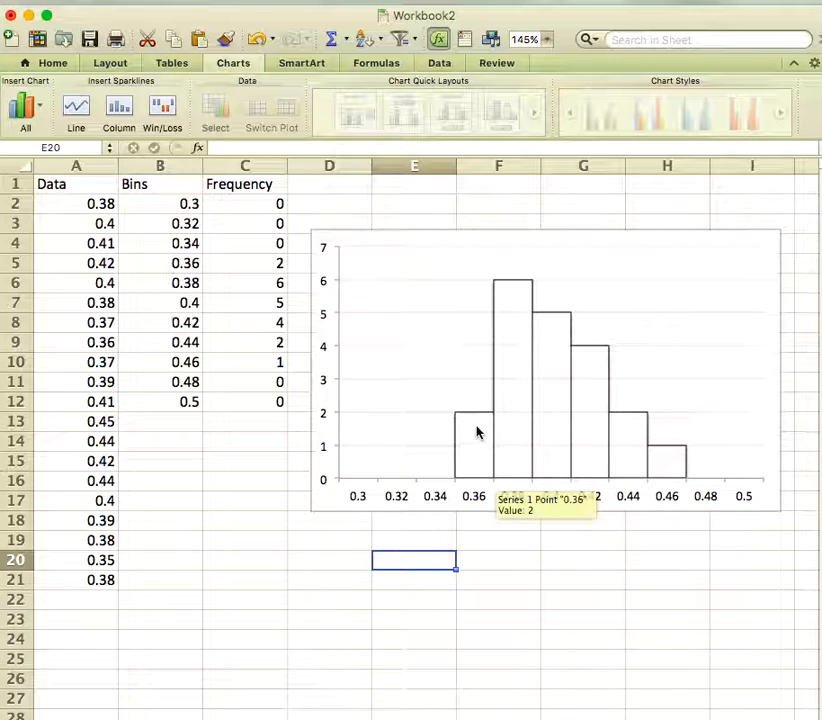
{"action": "mouse_move", "coordinate": [655, 492]}
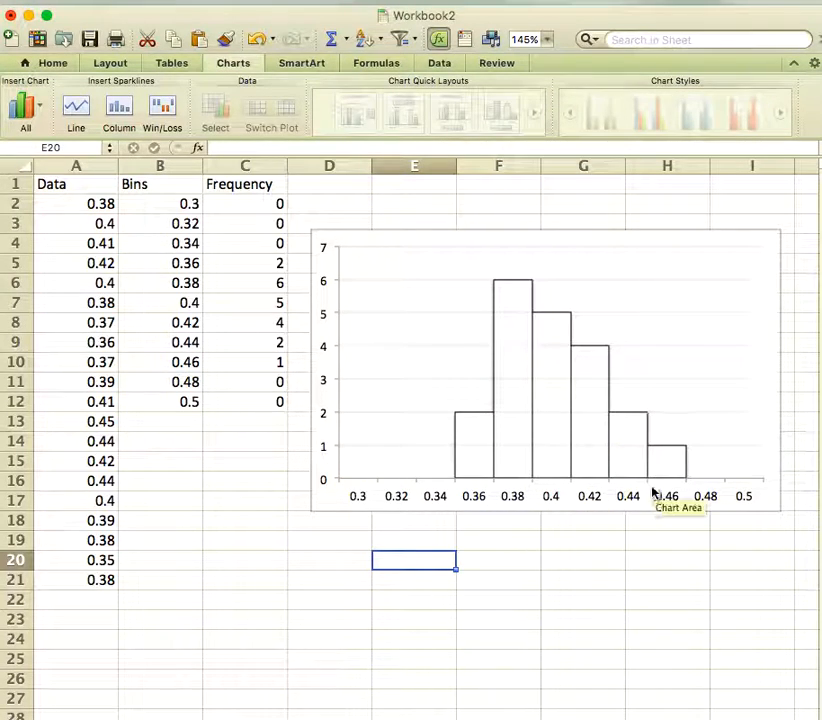
{"action": "mouse_move", "coordinate": [390, 413]}
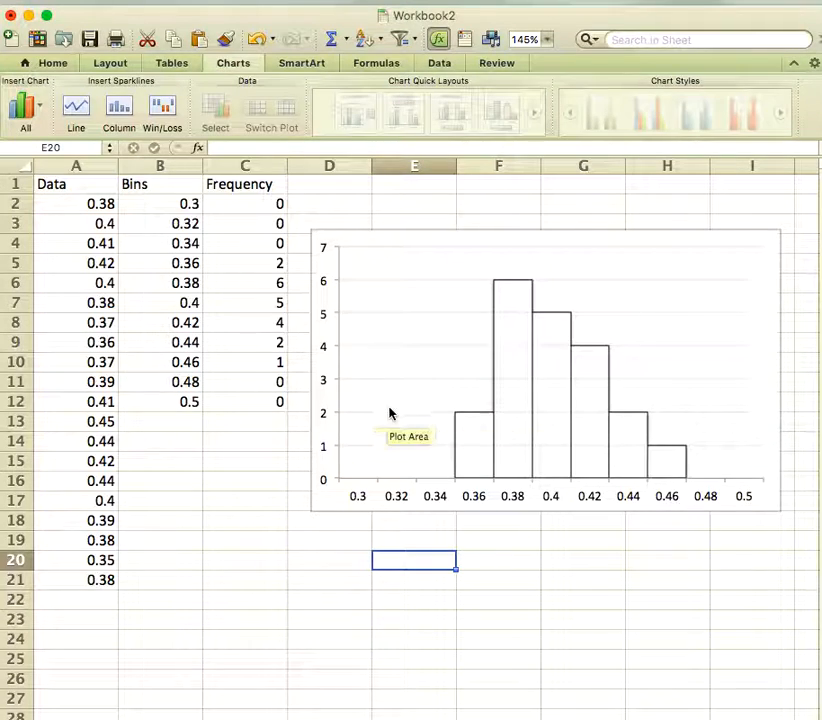
{"action": "mouse_move", "coordinate": [295, 410]}
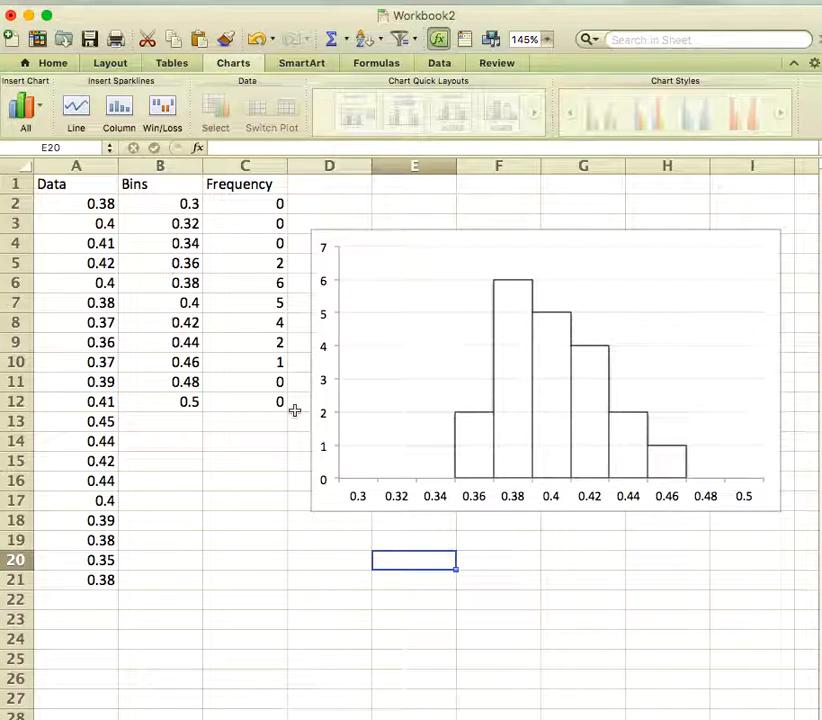
{"action": "mouse_move", "coordinate": [335, 405]}
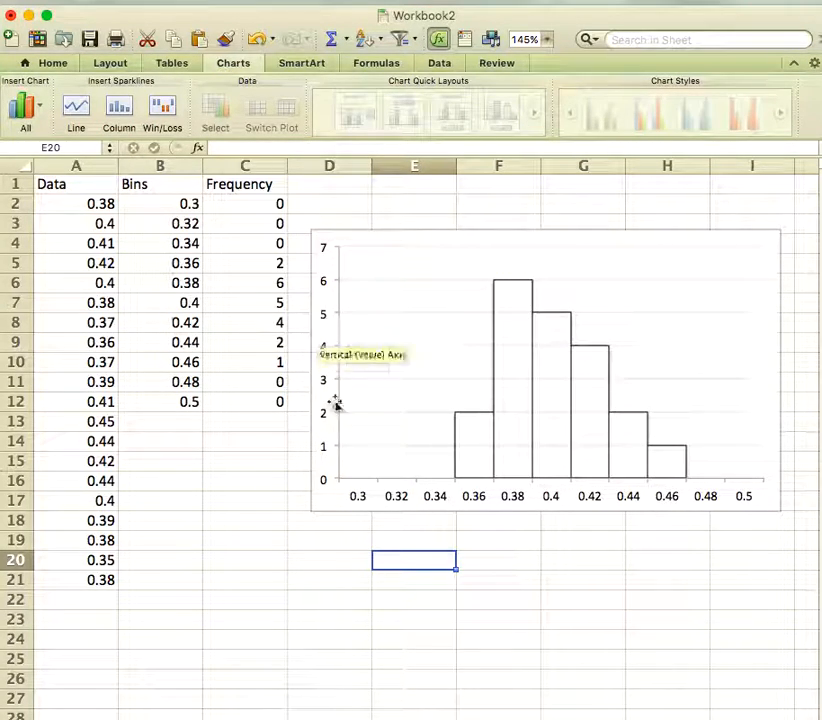